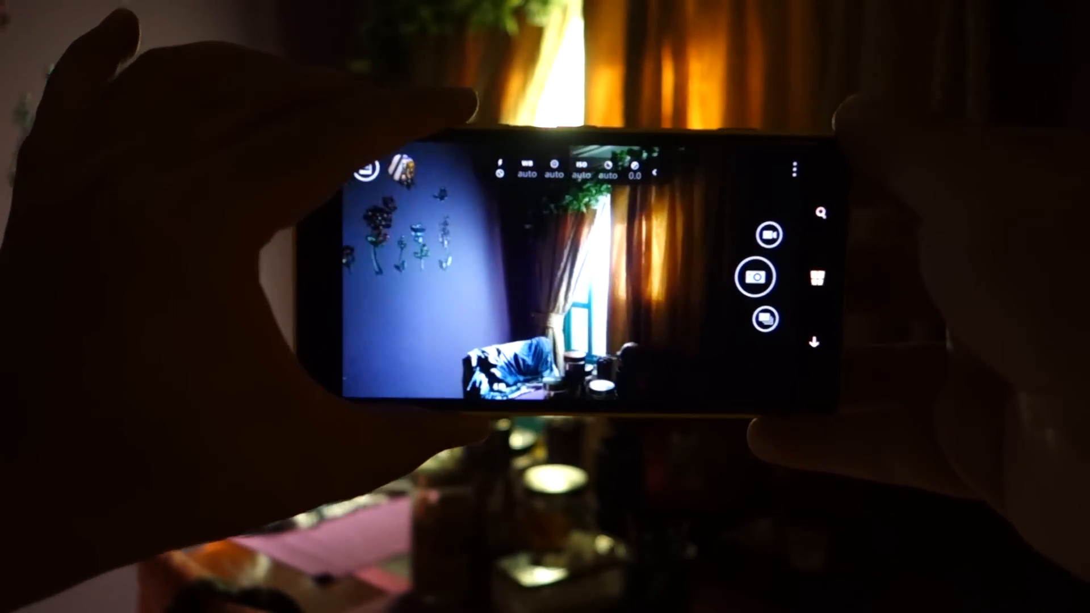
Step: Set Nokia Camera bracketing to five photos from -2EV to +2EV
{"action": "left_click", "coordinate": [795, 169]}
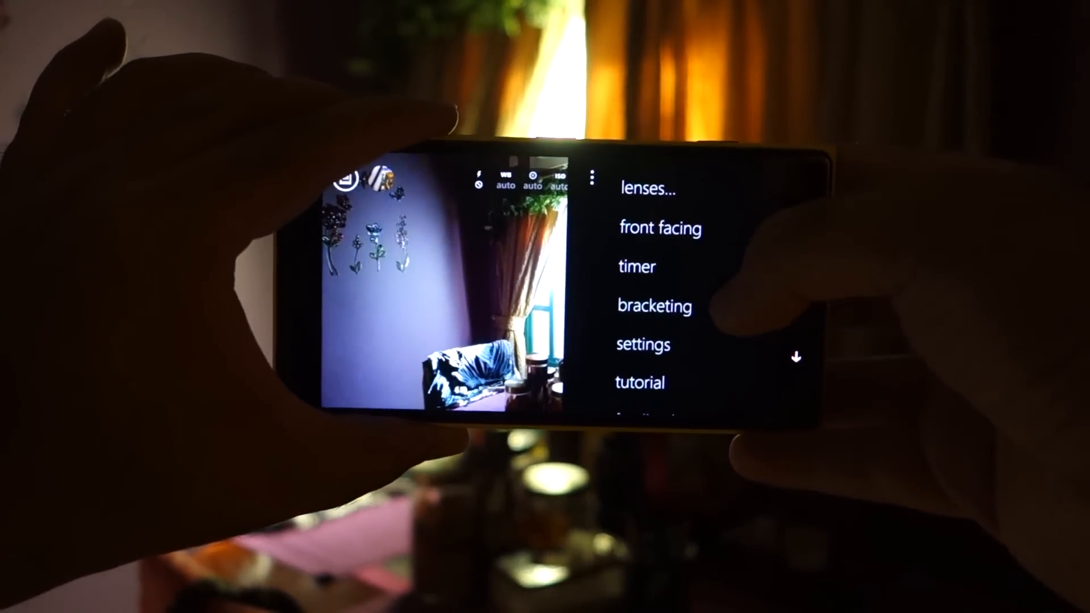
{"action": "left_click", "coordinate": [652, 306]}
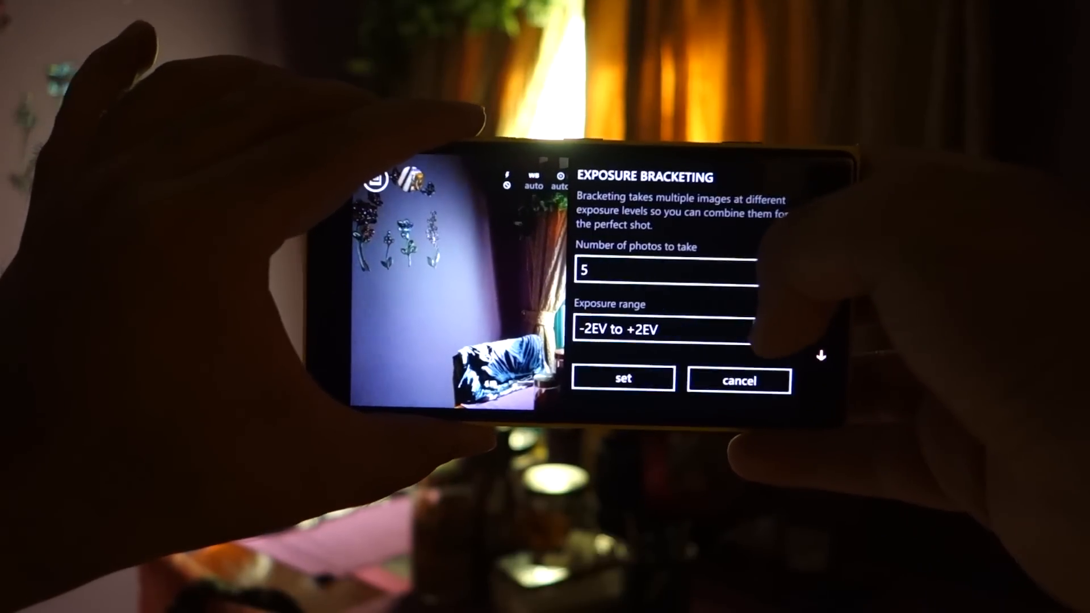
{"action": "left_click", "coordinate": [664, 272]}
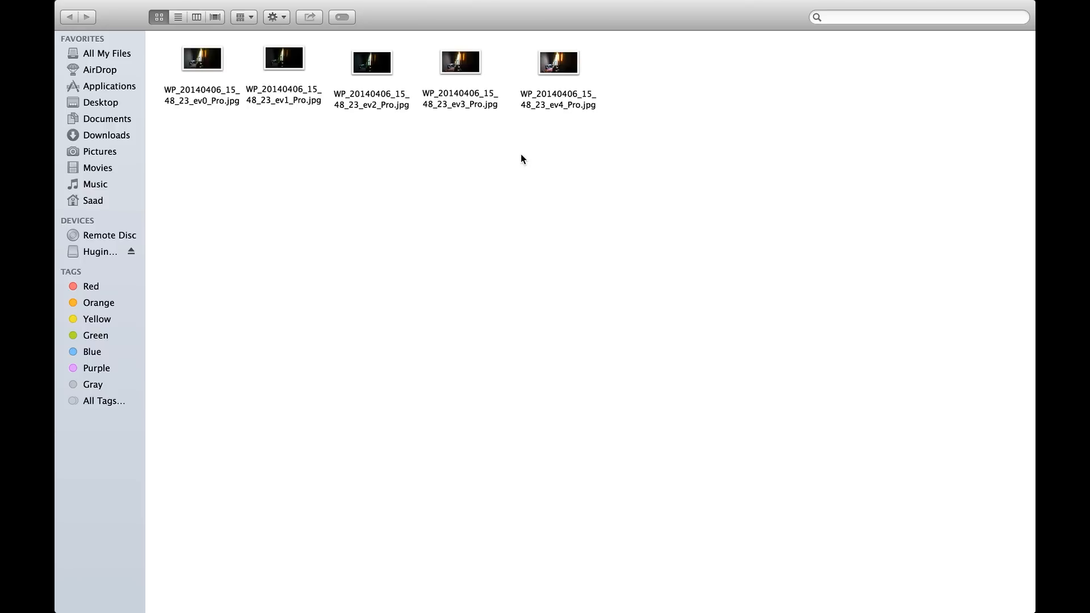
{"action": "mouse_move", "coordinate": [556, 75]}
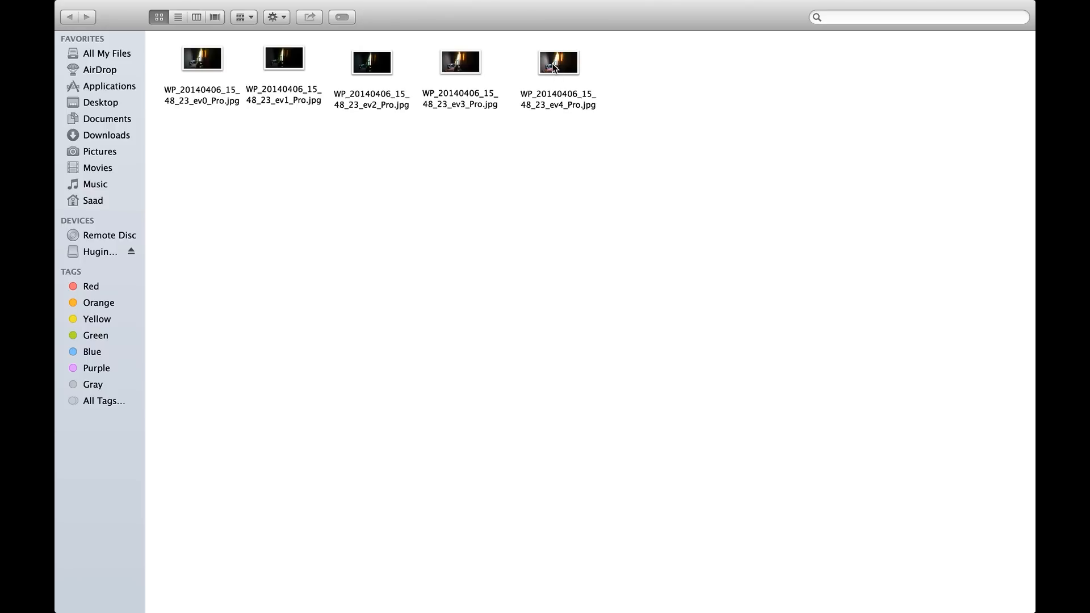
Step: Open WP_20140406_15_48_23_ev4_Pro.jpg from Finder in Preview
{"action": "left_click", "coordinate": [557, 62]}
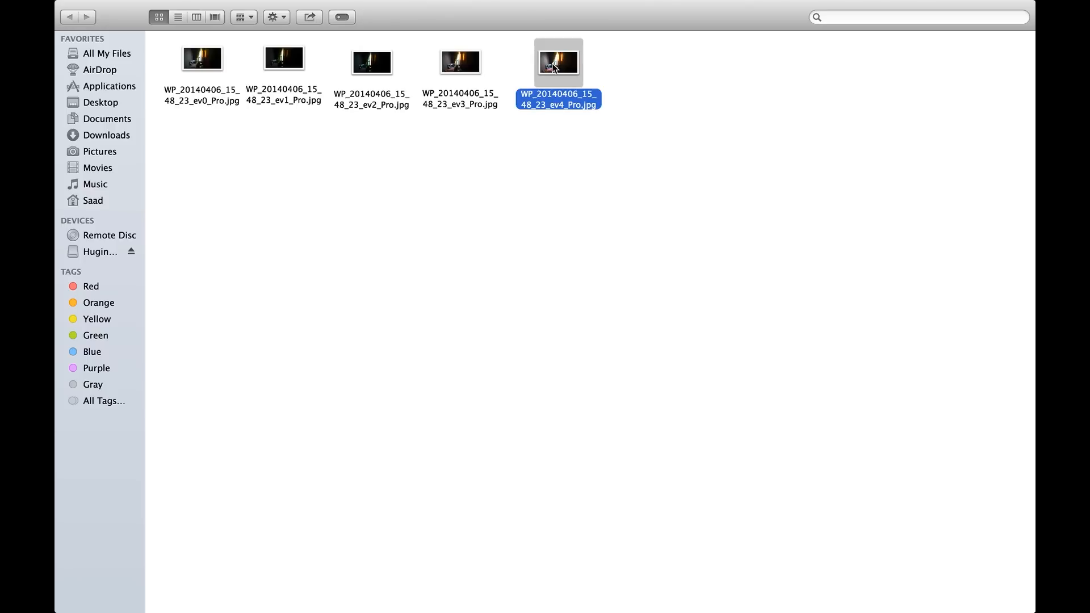
{"action": "double_click", "coordinate": [558, 62]}
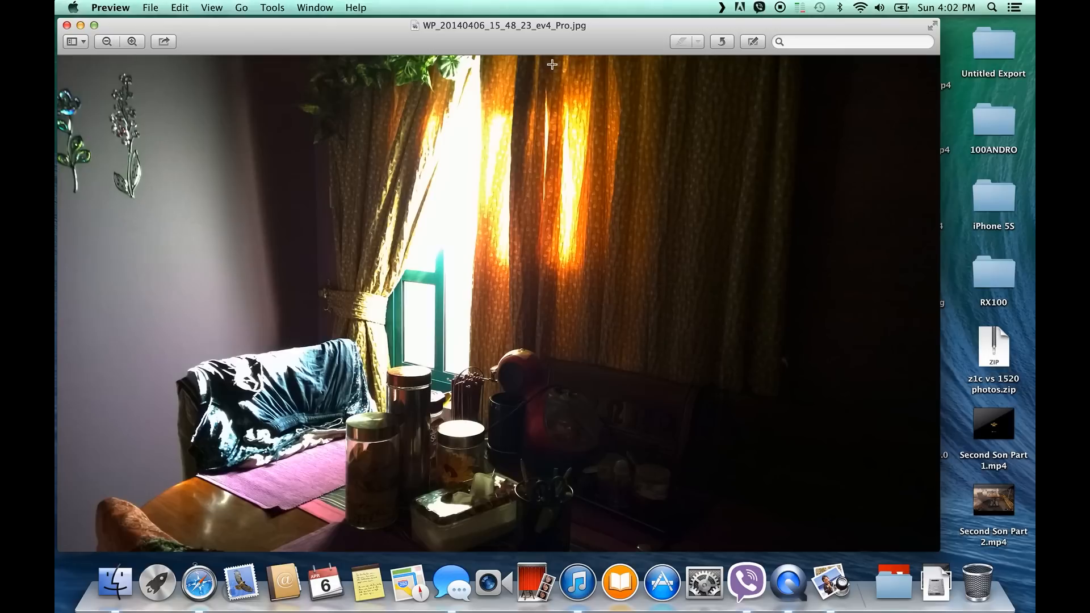
{"action": "mouse_move", "coordinate": [601, 106]}
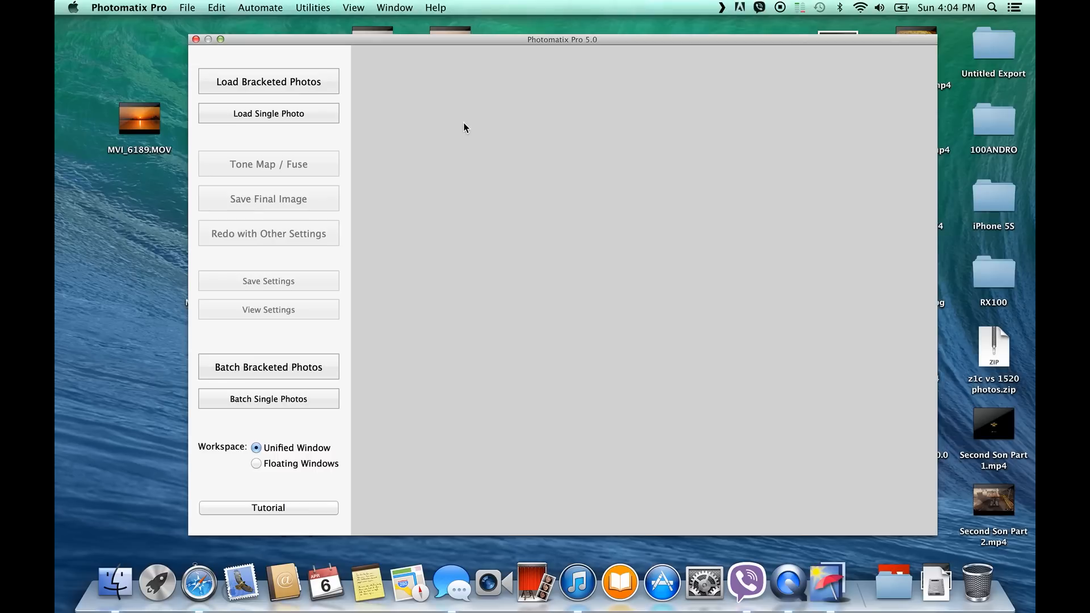
{"action": "mouse_move", "coordinate": [316, 94]}
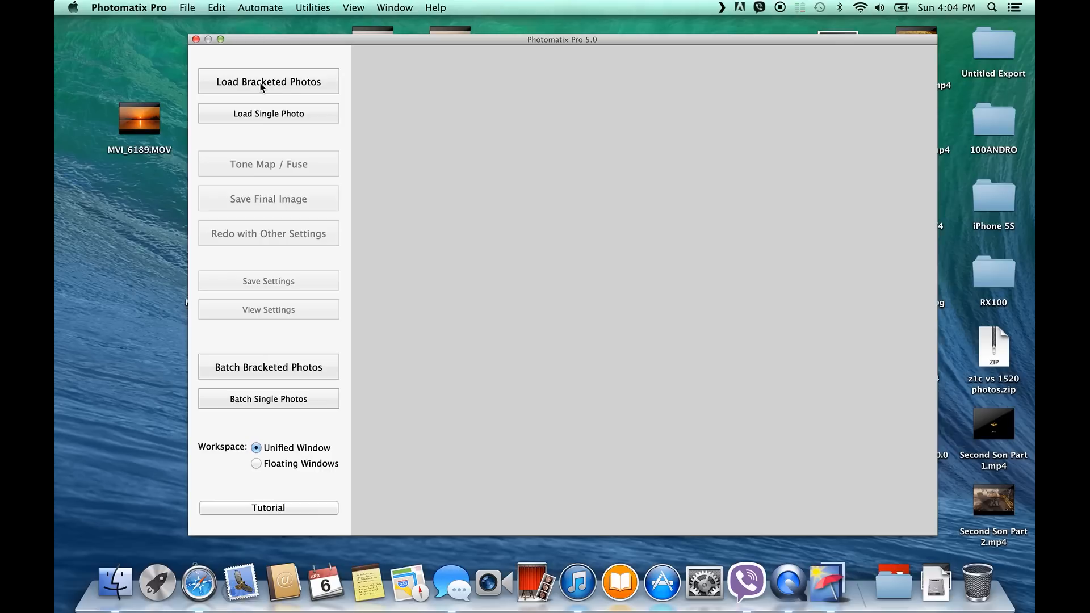
Step: Load the five bracketed room JPGs via Load Bracketed Photos and confirm the list
{"action": "left_click", "coordinate": [268, 81]}
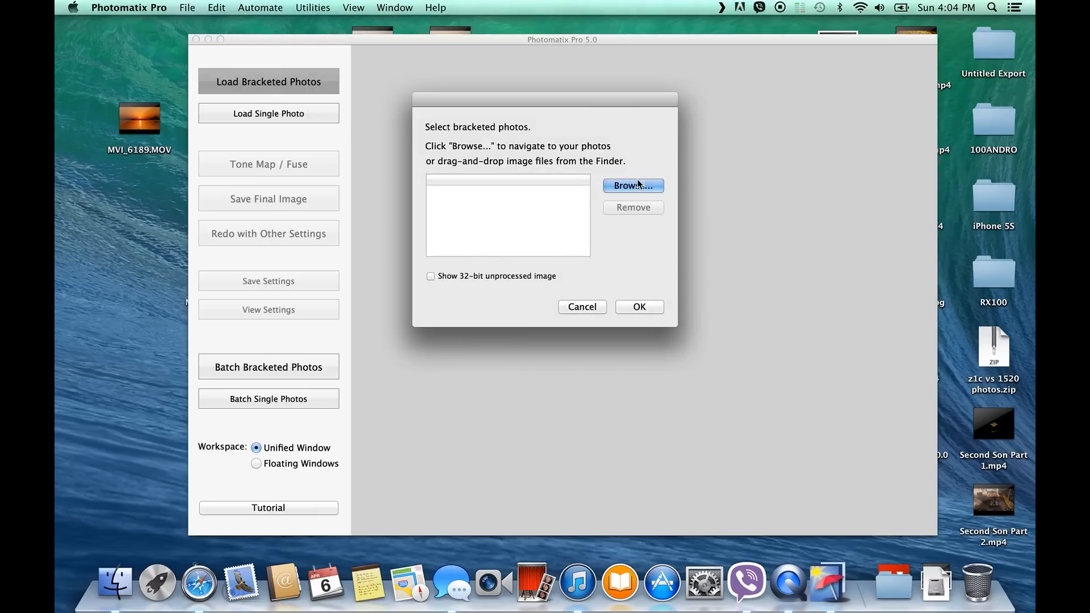
{"action": "left_click", "coordinate": [632, 185]}
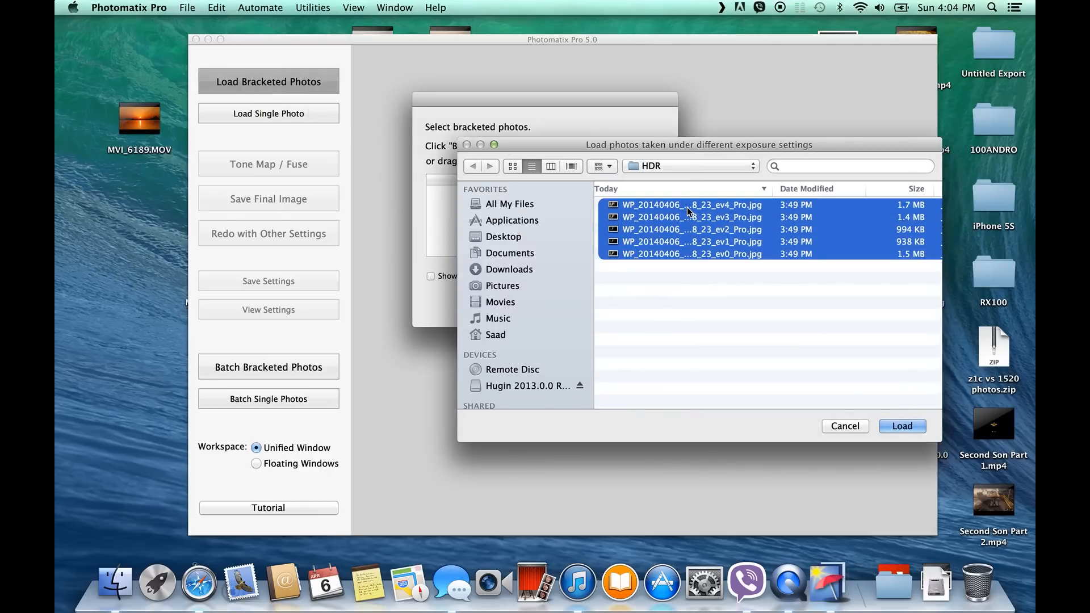
{"action": "left_click", "coordinate": [901, 425]}
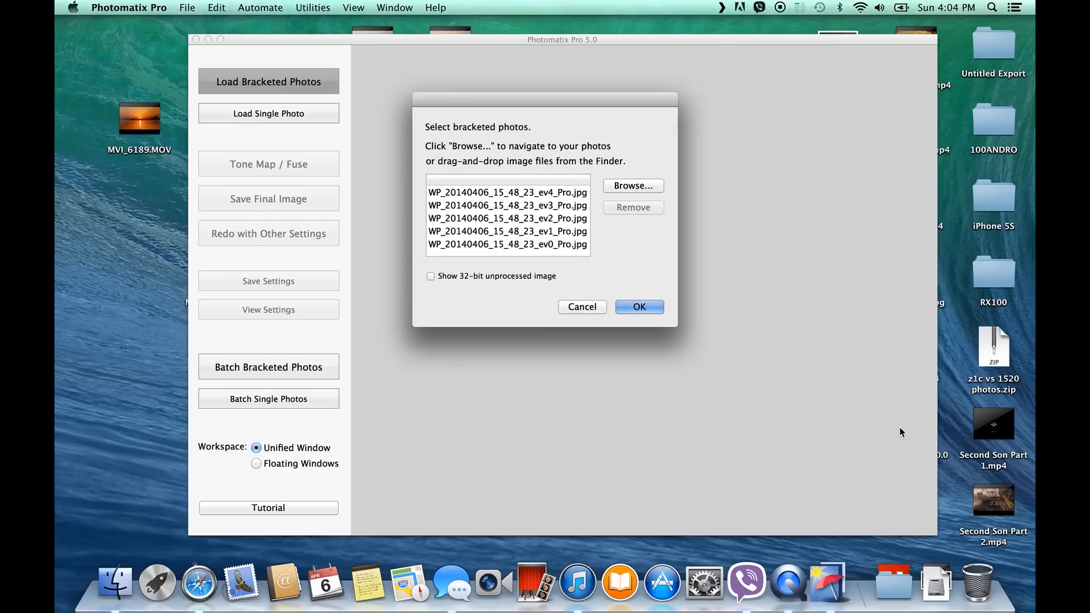
{"action": "left_click", "coordinate": [637, 307]}
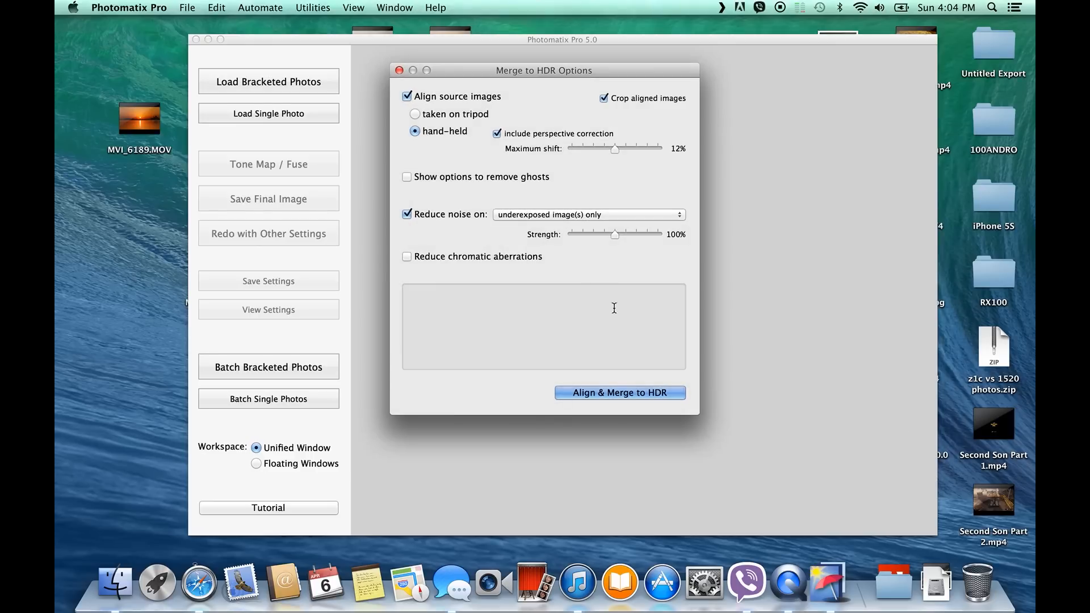
{"action": "mouse_move", "coordinate": [379, 33]}
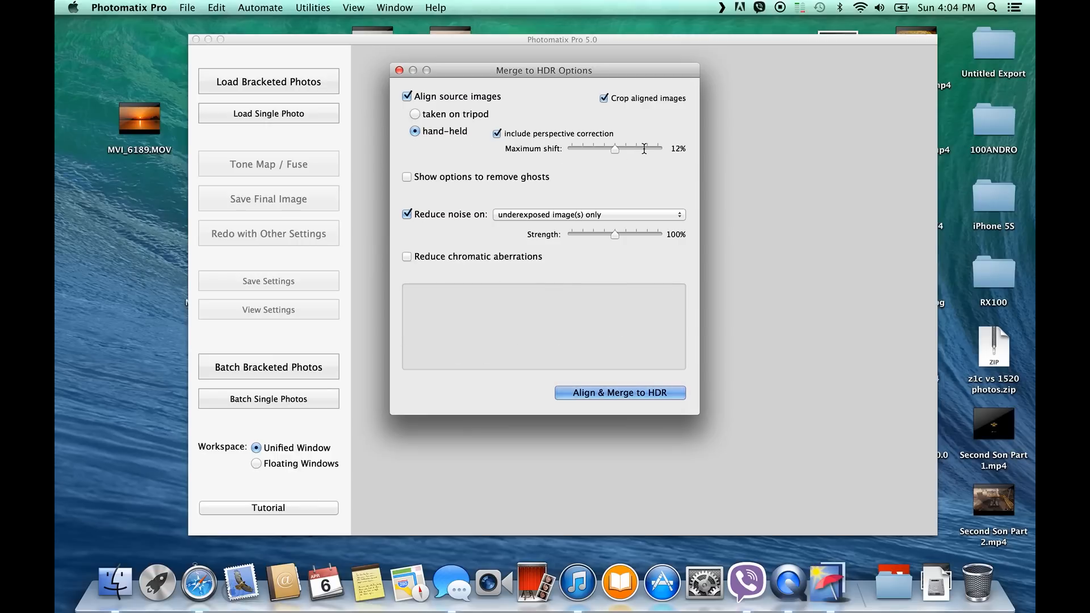
{"action": "mouse_move", "coordinate": [412, 113]}
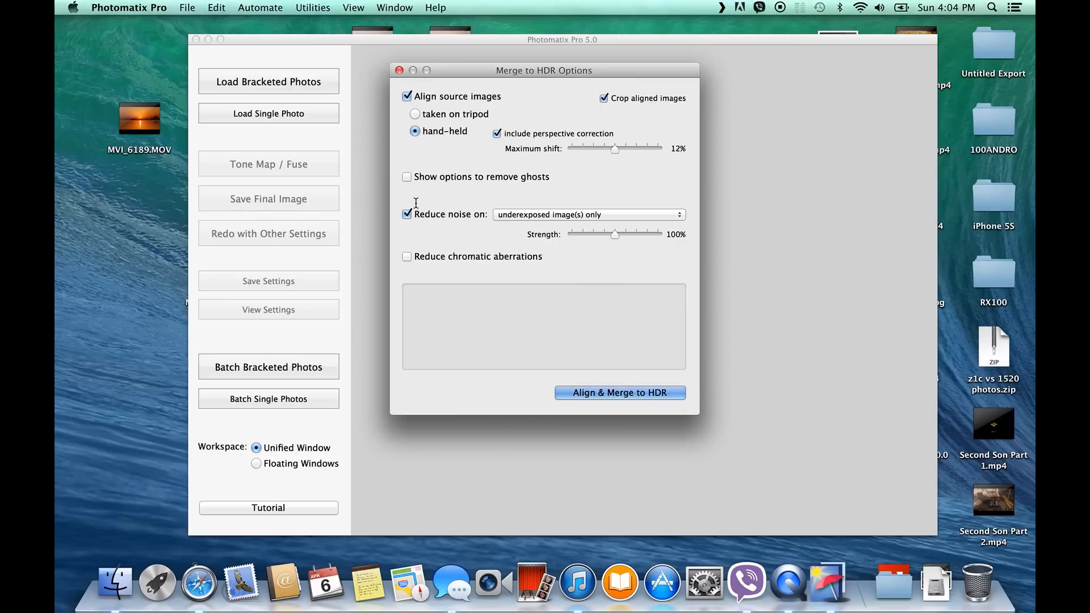
{"action": "mouse_move", "coordinate": [426, 229]}
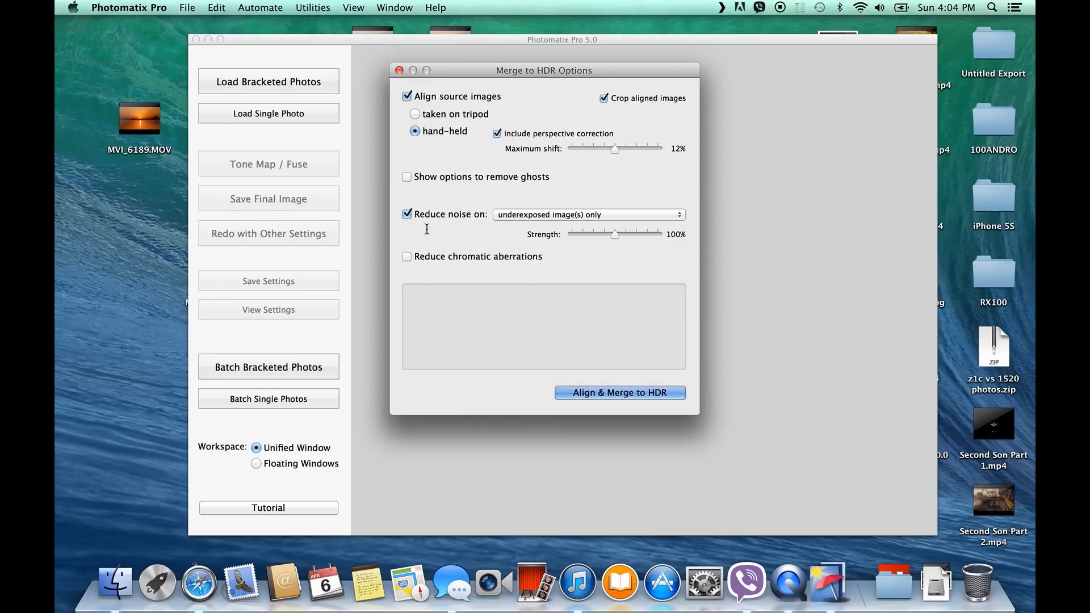
{"action": "mouse_move", "coordinate": [480, 256]}
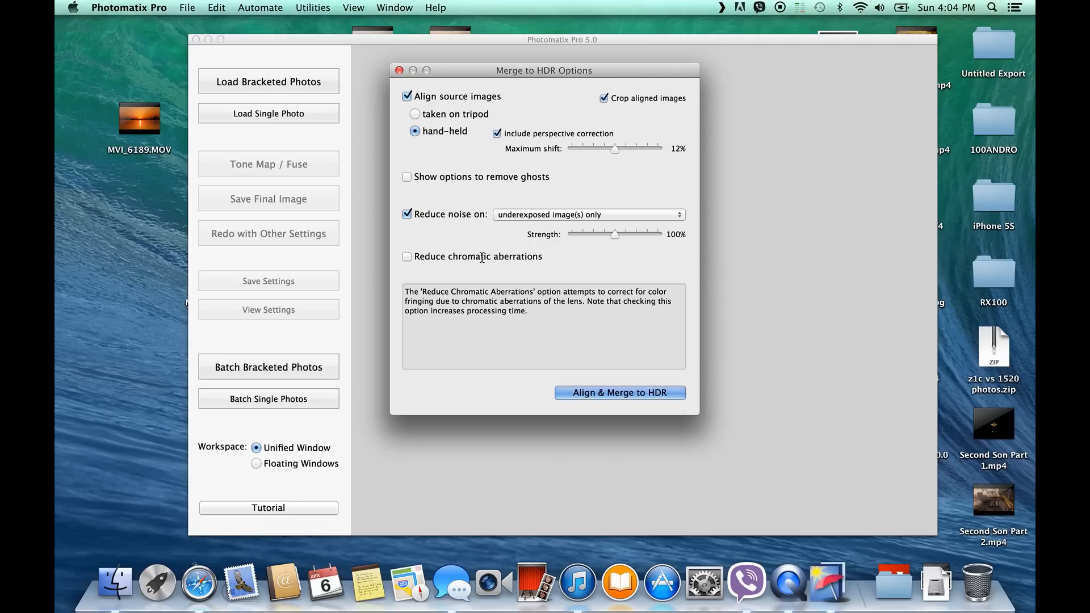
Step: Keep default Merge to HDR options and run Align & Merge to HDR
{"action": "left_click", "coordinate": [620, 393]}
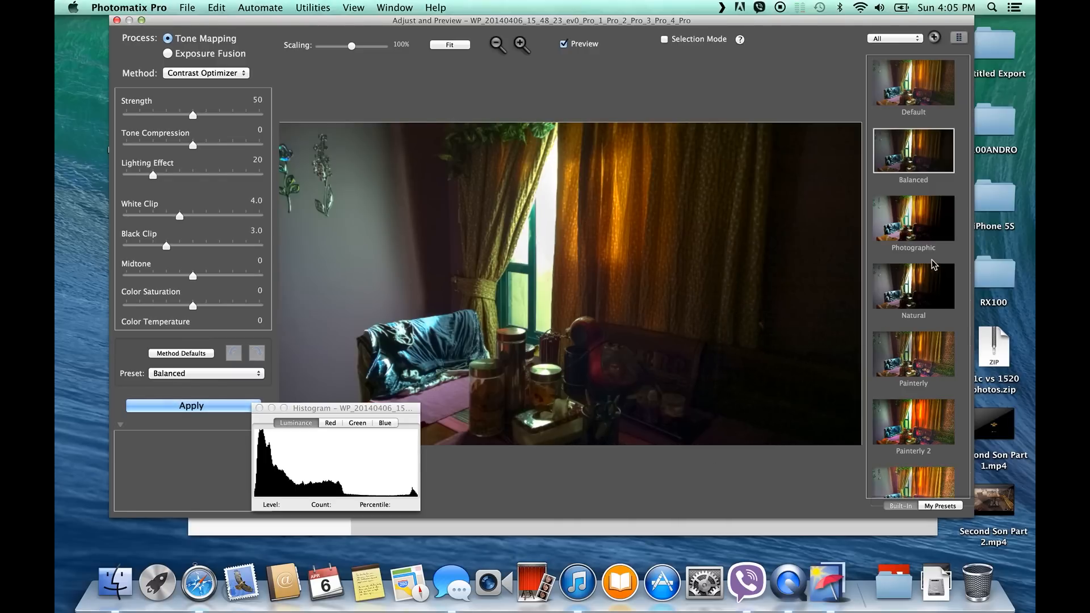
Step: Preview the Photographic, Natural and Enhanced 2 presets on the merged image
{"action": "scroll", "scroll_direction": "down", "scroll_amount": 3}
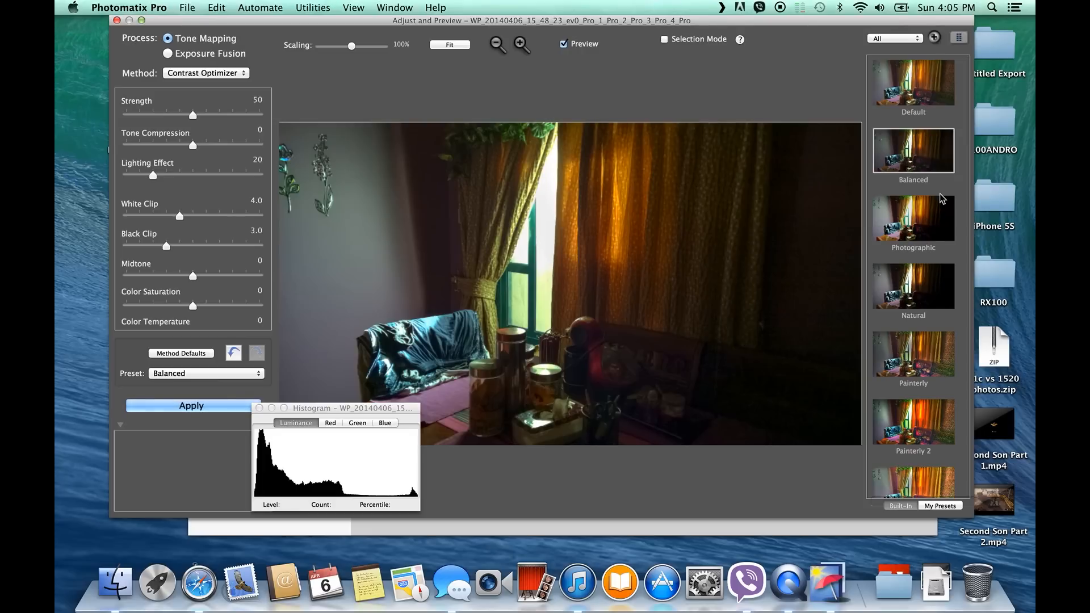
{"action": "left_click", "coordinate": [913, 218]}
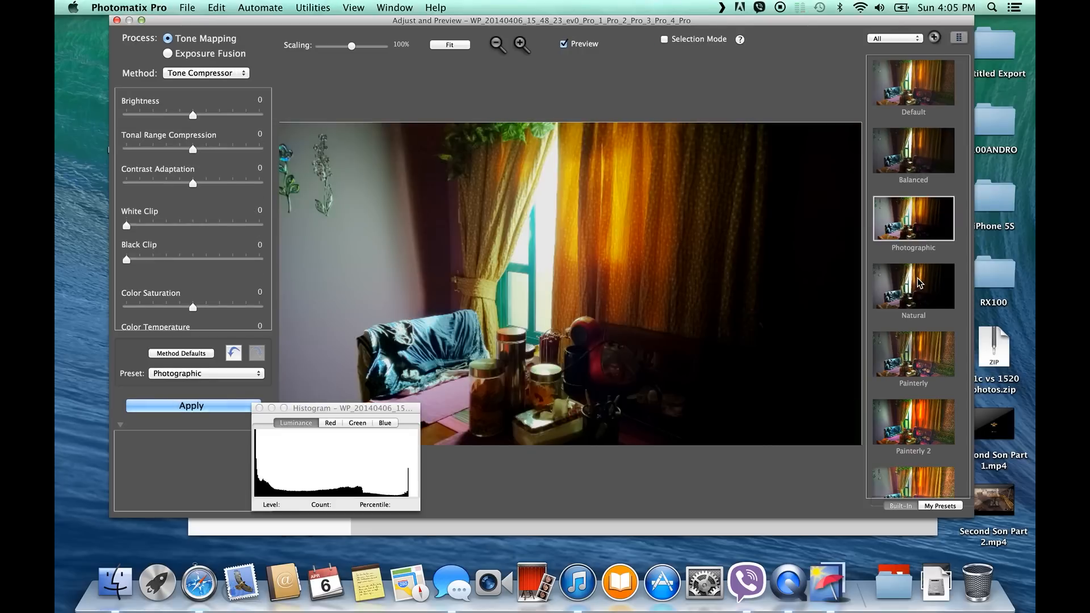
{"action": "mouse_move", "coordinate": [911, 292]}
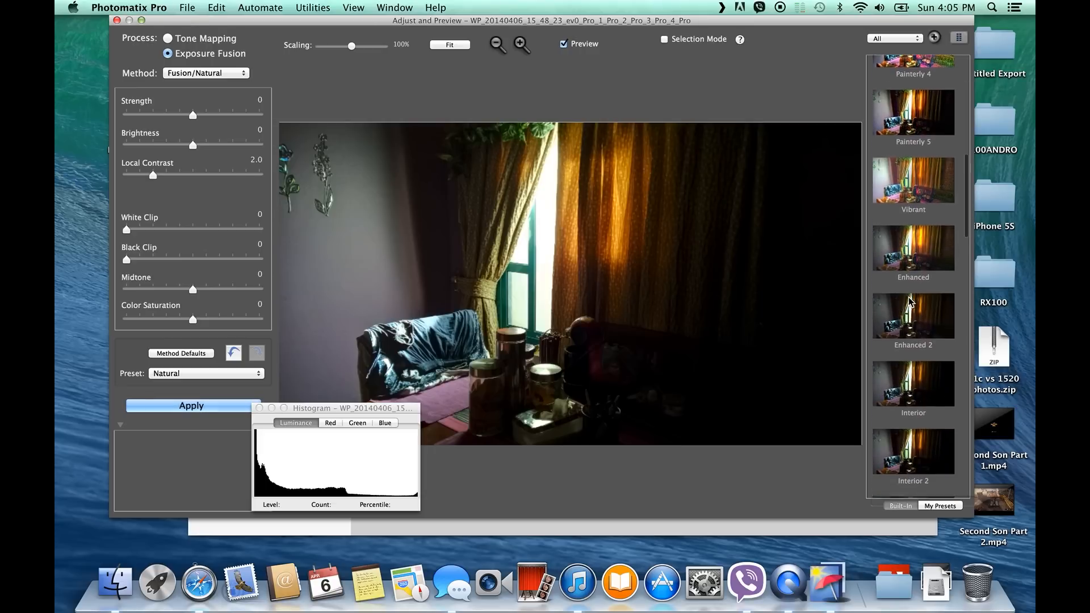
{"action": "left_click", "coordinate": [168, 38]}
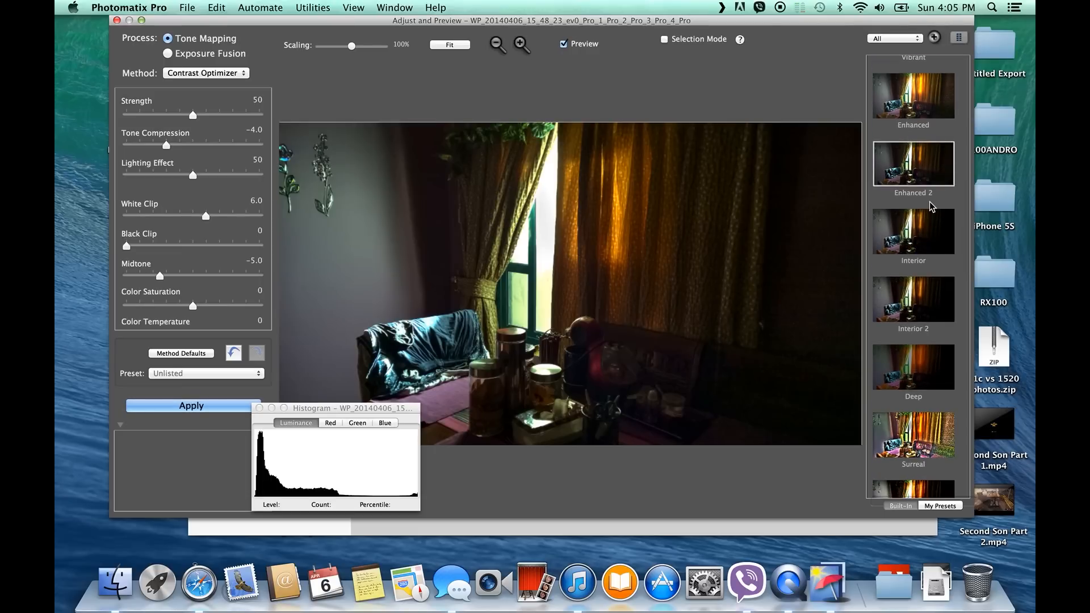
{"action": "scroll", "scroll_direction": "down", "scroll_amount": 3}
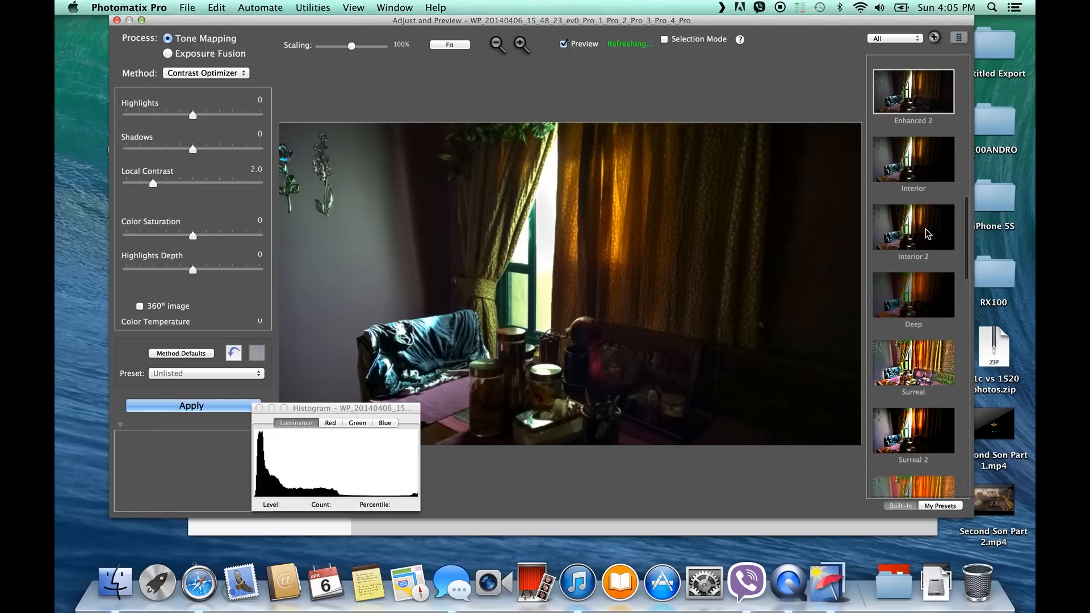
Step: Preview Creative 3, B&W Artistic, B&W Natural and B&W Photographic presets
{"action": "left_click", "coordinate": [168, 54]}
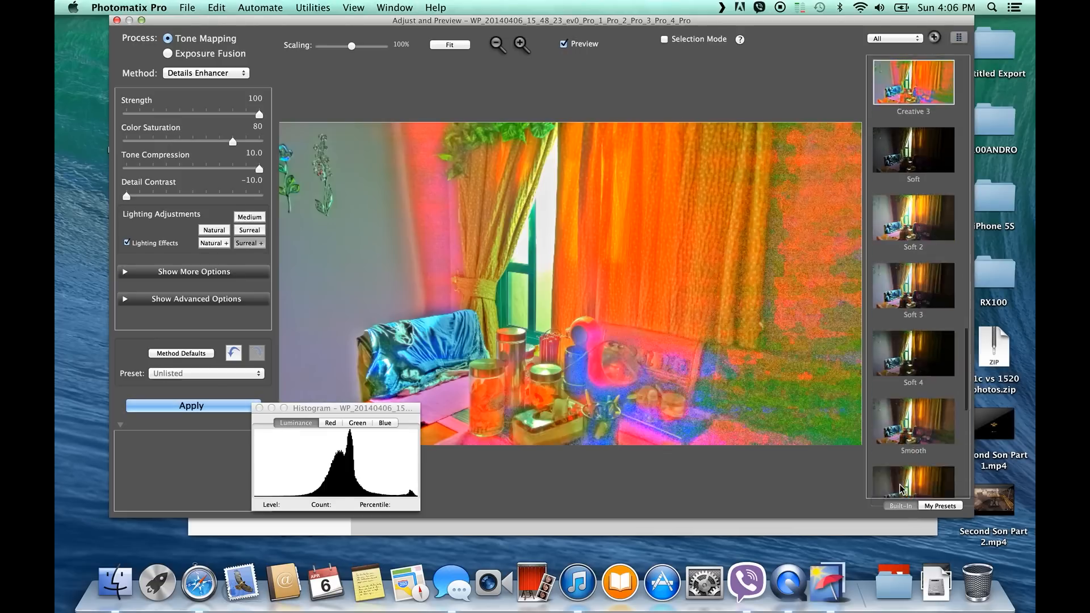
{"action": "left_click", "coordinate": [912, 378]}
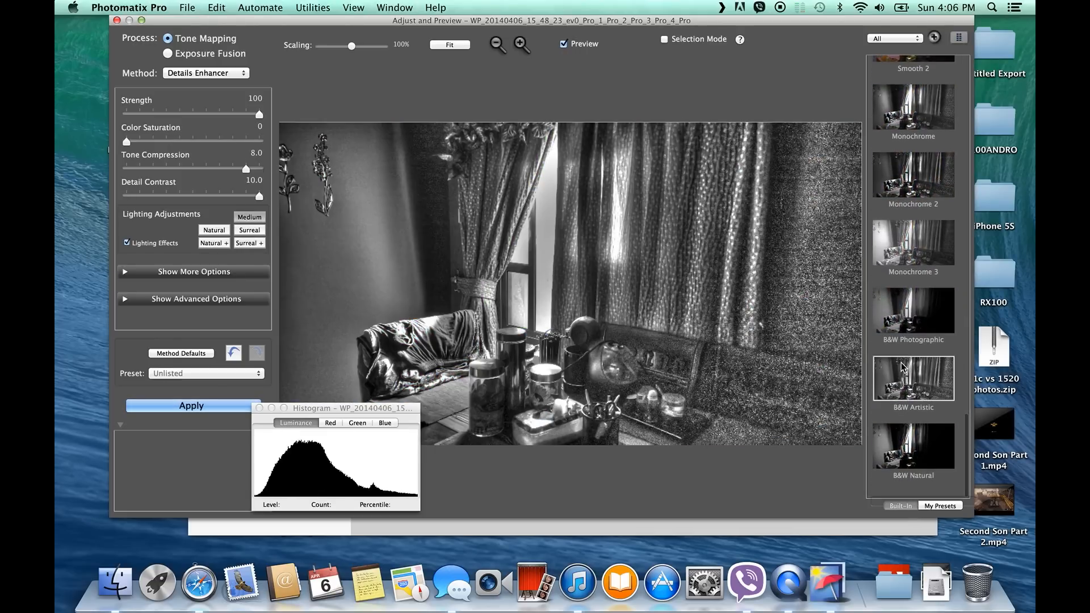
{"action": "left_click", "coordinate": [167, 53]}
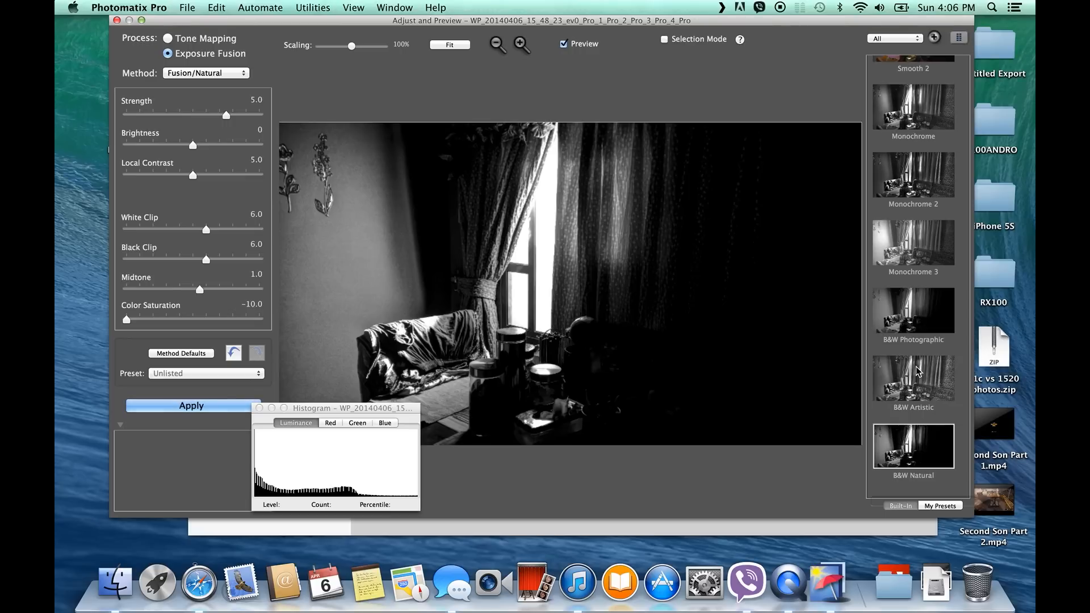
{"action": "mouse_move", "coordinate": [921, 308]}
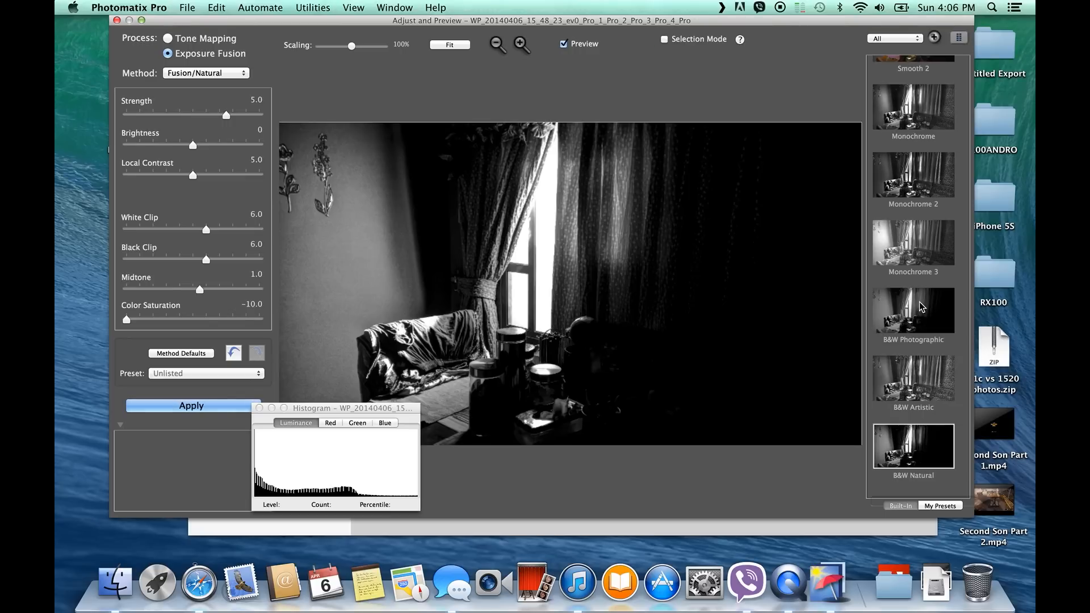
{"action": "left_click", "coordinate": [168, 38]}
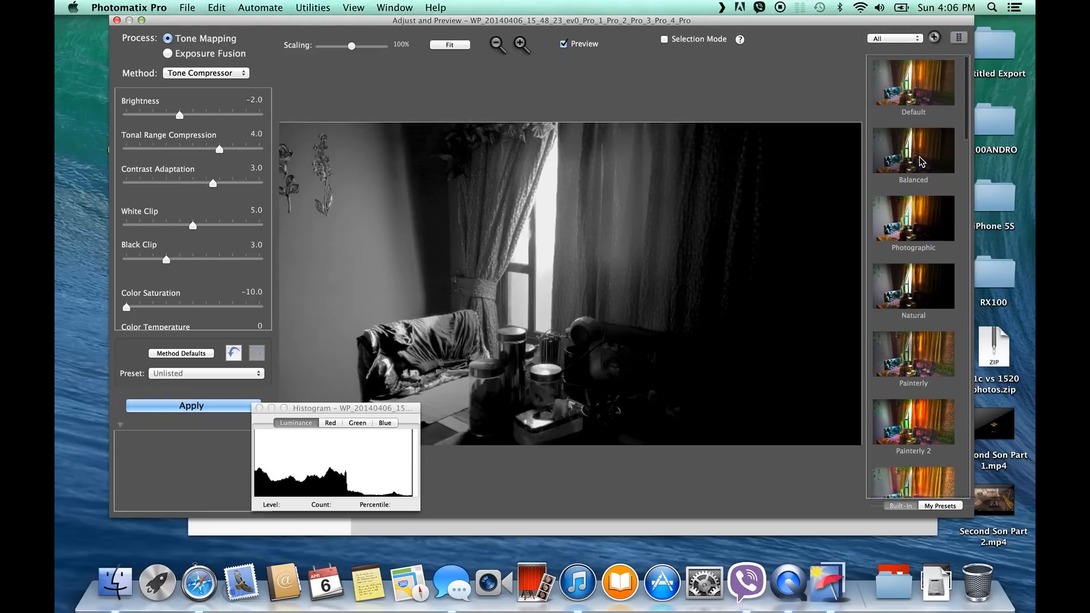
{"action": "left_click", "coordinate": [913, 151]}
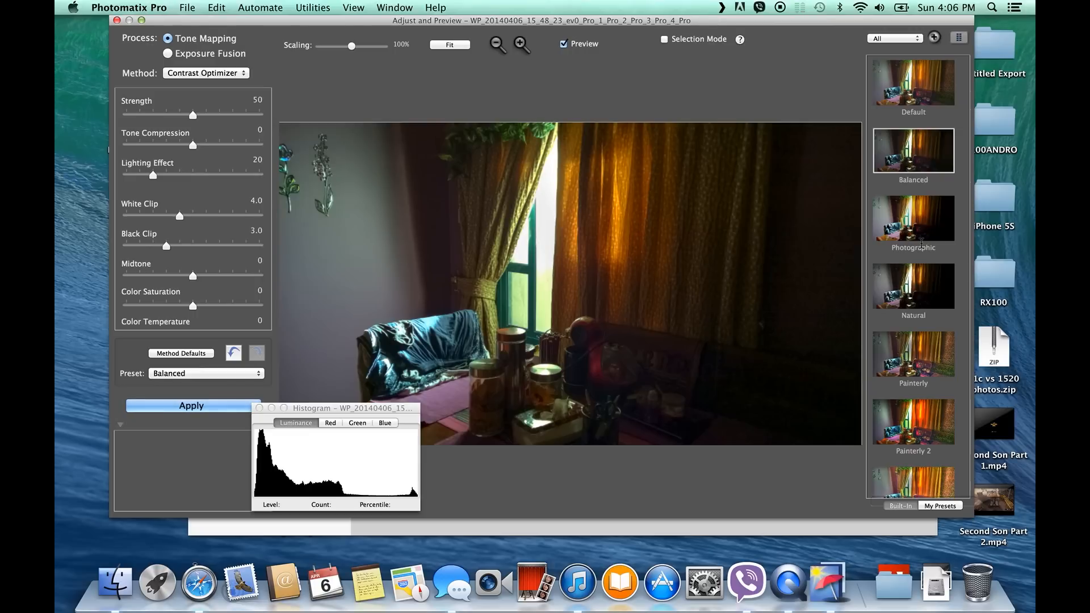
{"action": "left_click_drag", "start_coordinate": [542, 191], "coordinate": [605, 267]}
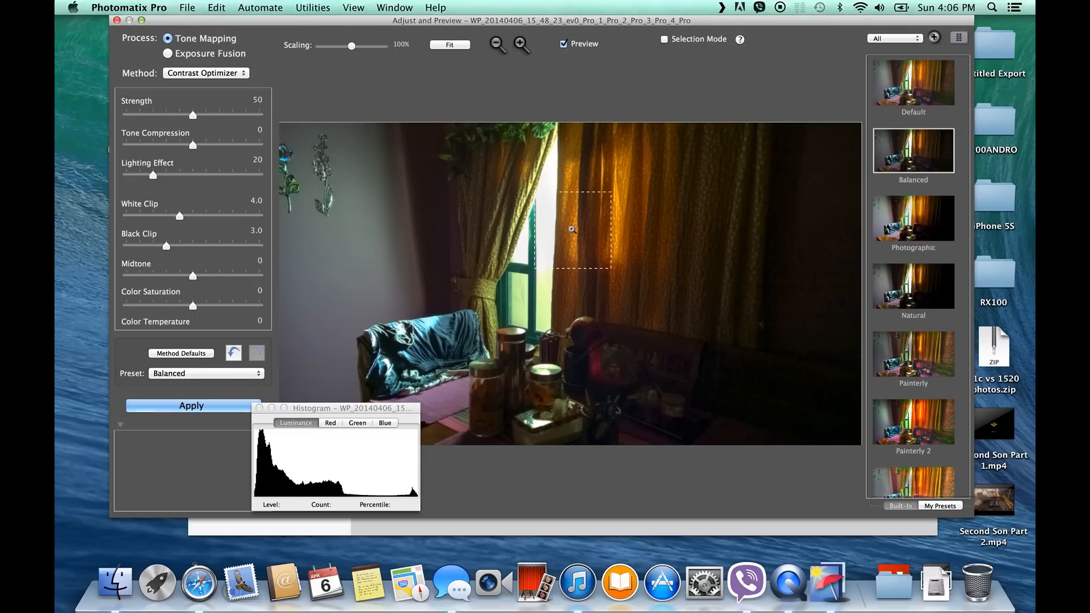
{"action": "left_click_drag", "start_coordinate": [571, 230], "coordinate": [632, 217]}
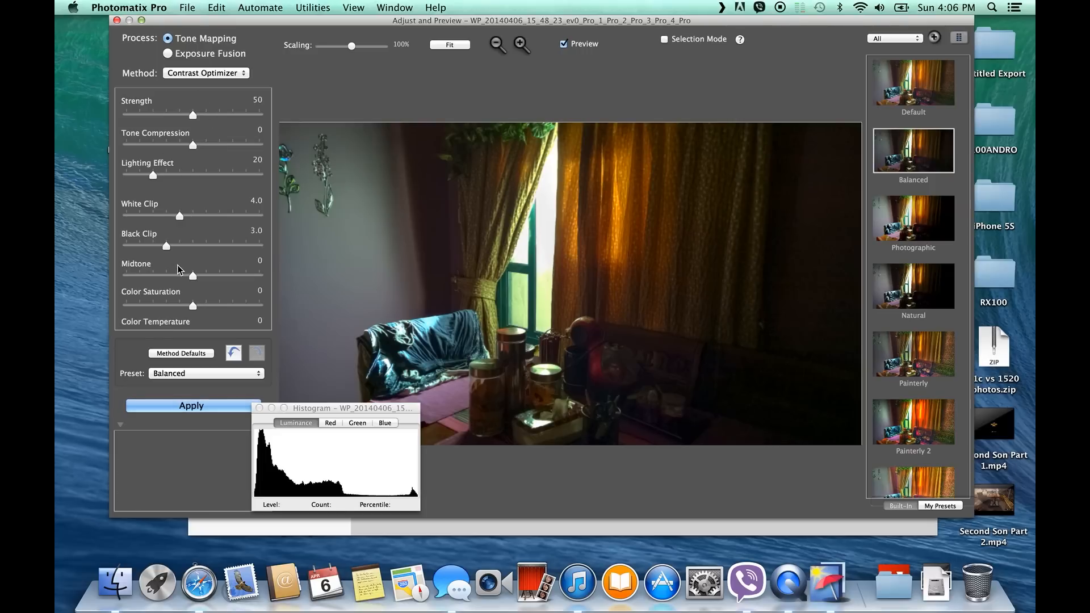
{"action": "mouse_move", "coordinate": [153, 176]}
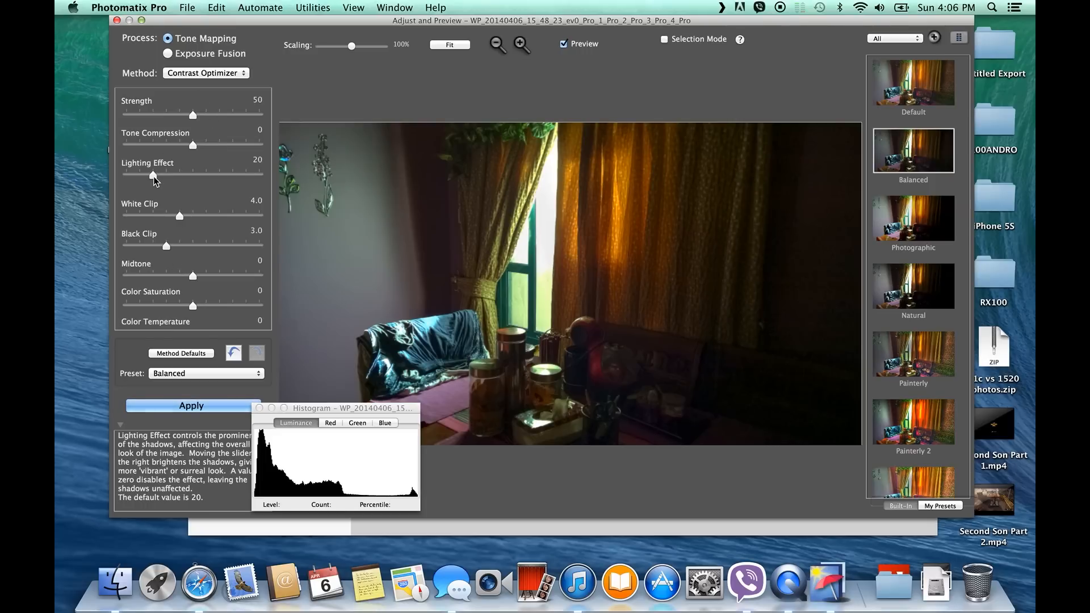
{"action": "left_click_drag", "start_coordinate": [152, 174], "coordinate": [141, 174]}
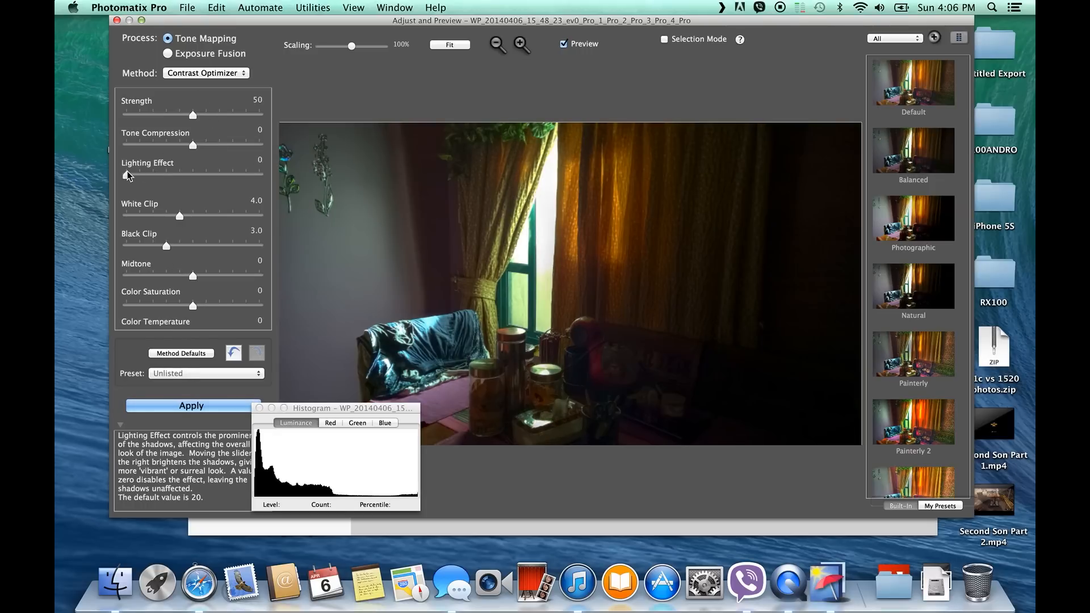
{"action": "left_click", "coordinate": [191, 406]}
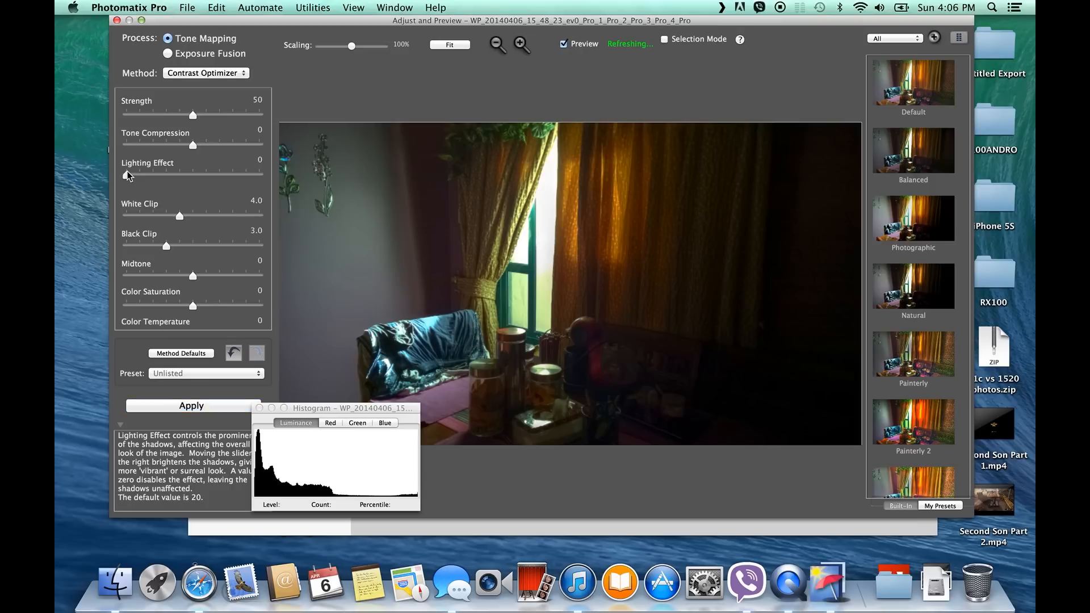
{"action": "left_click", "coordinate": [913, 150]}
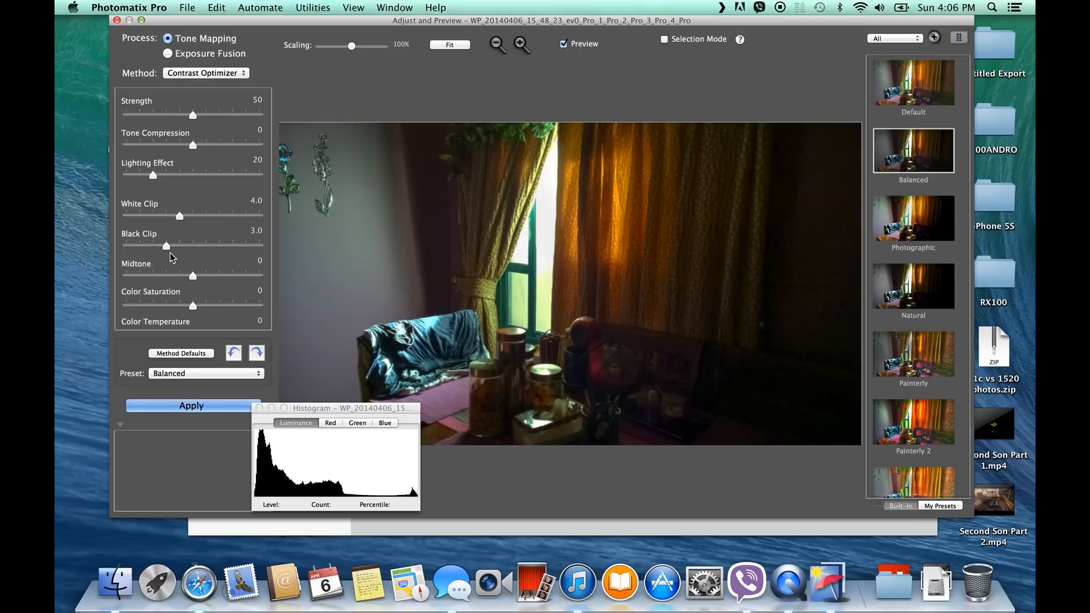
{"action": "mouse_move", "coordinate": [156, 236]}
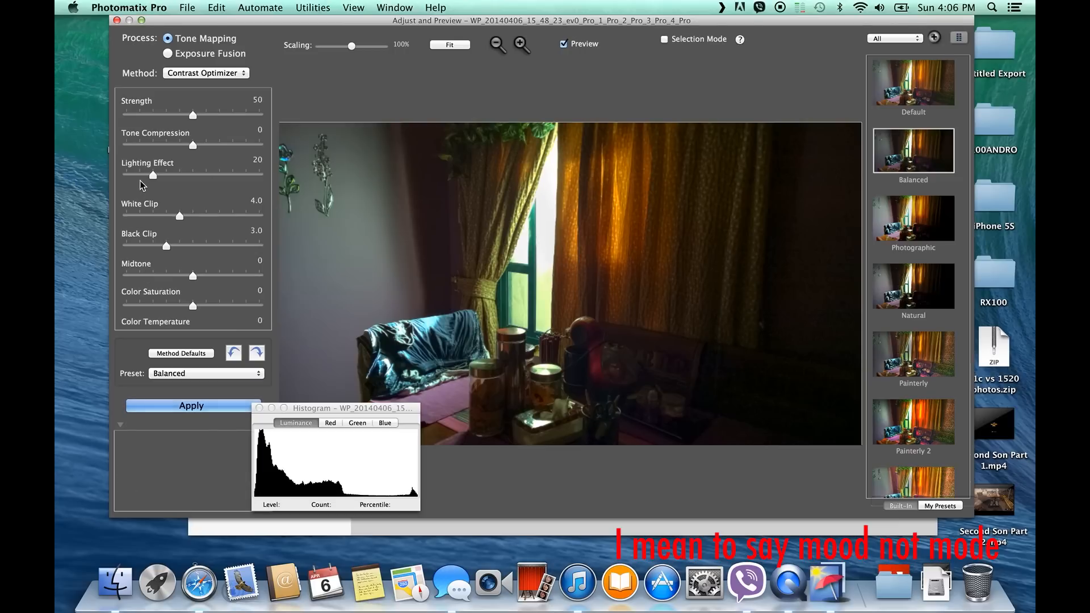
{"action": "mouse_move", "coordinate": [193, 114]}
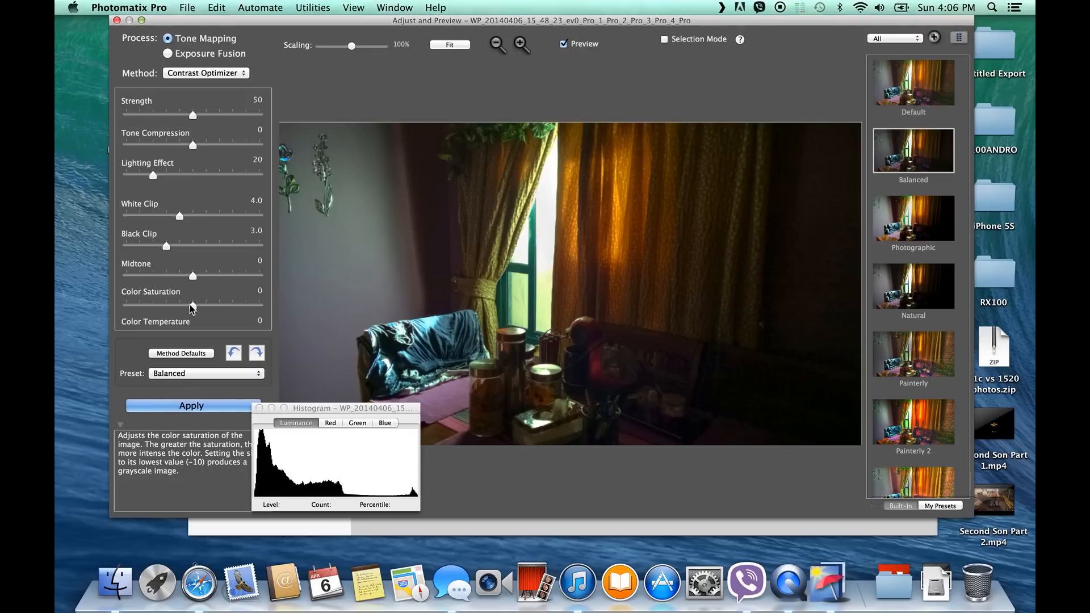
{"action": "left_click_drag", "start_coordinate": [193, 306], "coordinate": [203, 306]}
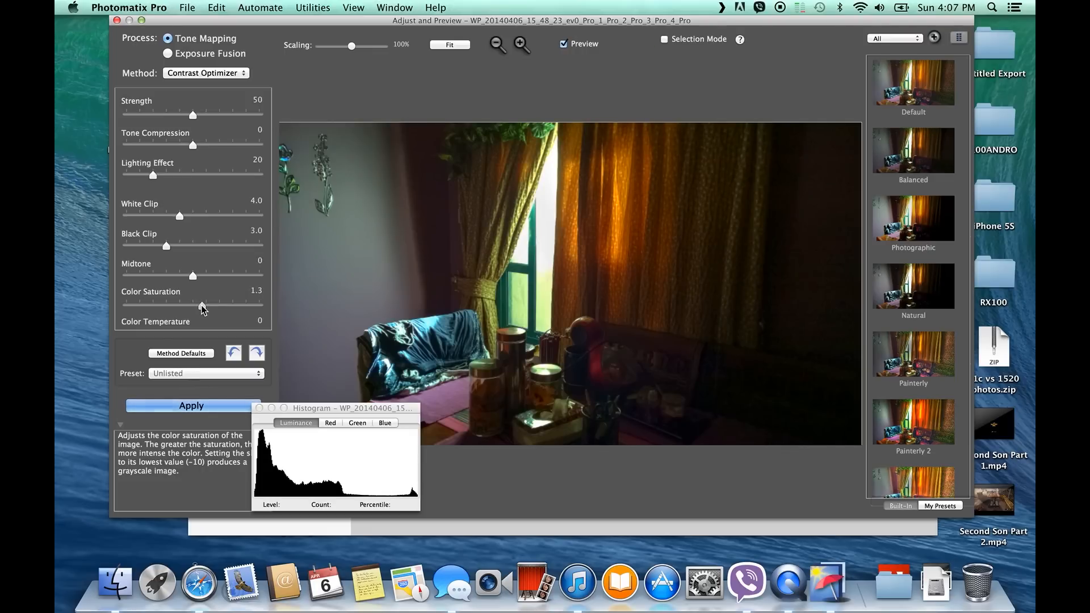
{"action": "left_click_drag", "start_coordinate": [205, 306], "coordinate": [257, 306]}
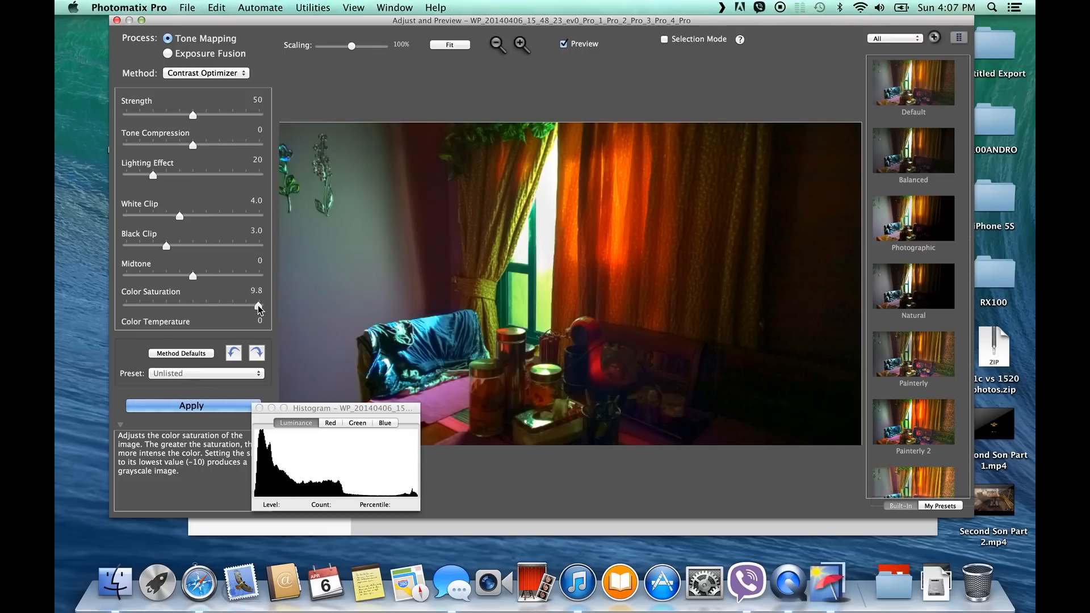
{"action": "left_click", "coordinate": [913, 150]}
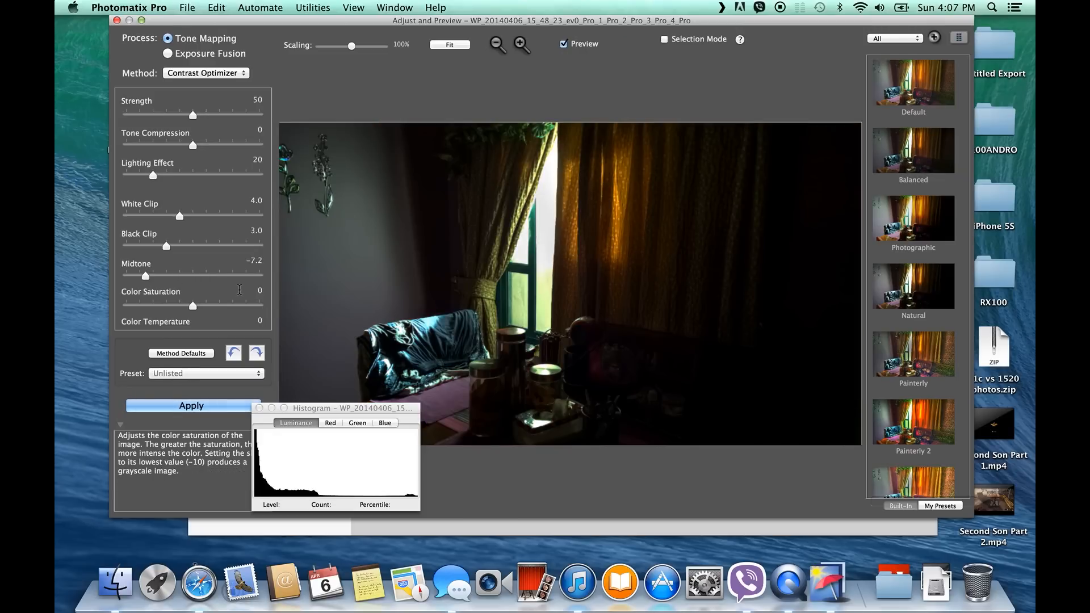
{"action": "left_click", "coordinate": [913, 151]}
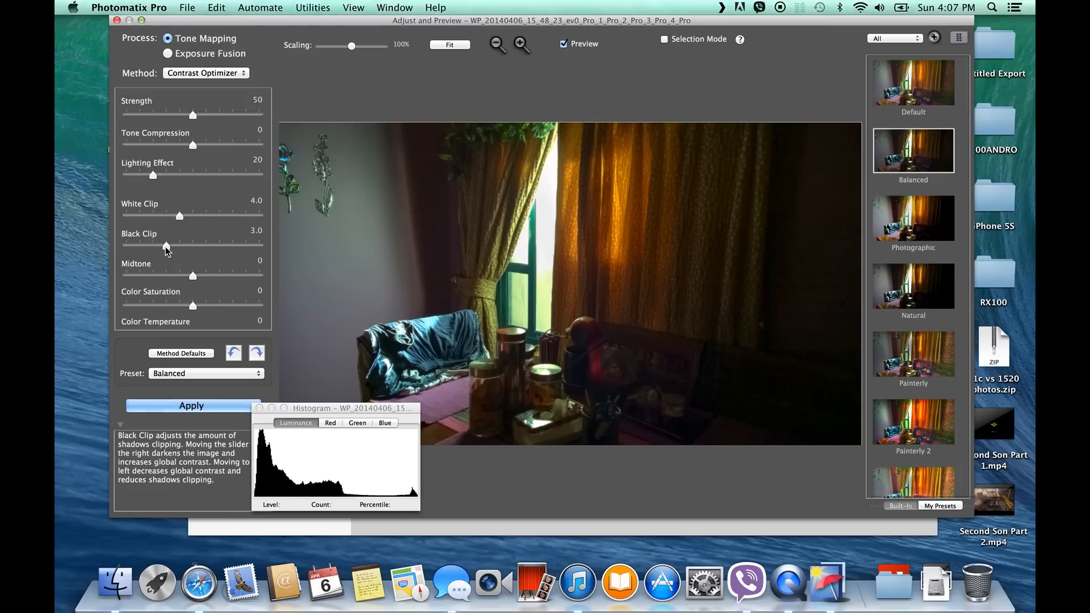
{"action": "left_click_drag", "start_coordinate": [165, 247], "coordinate": [142, 247]}
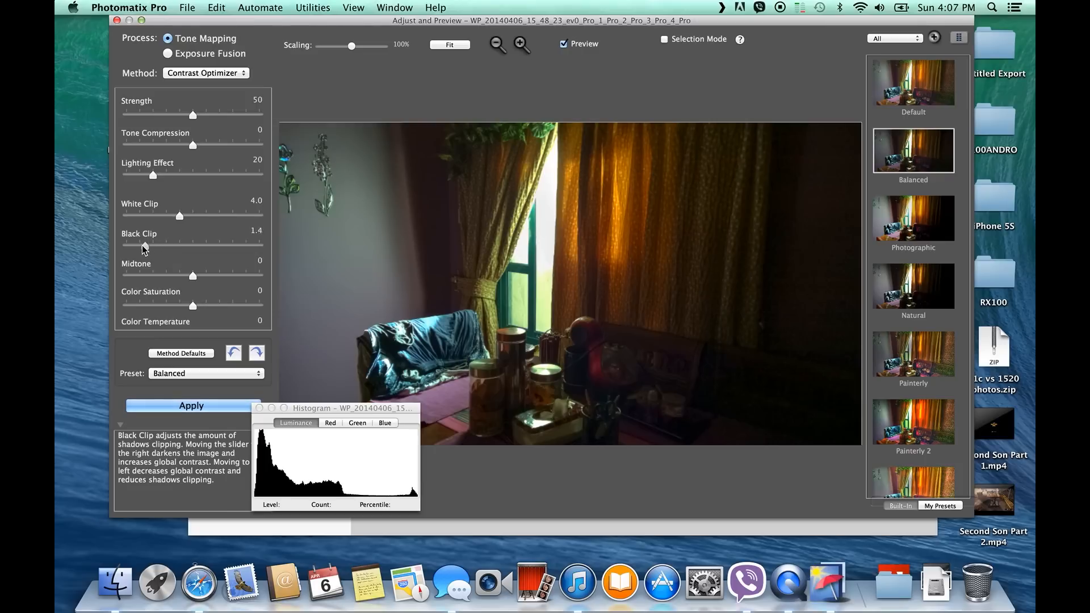
{"action": "left_click_drag", "start_coordinate": [143, 248], "coordinate": [127, 248]}
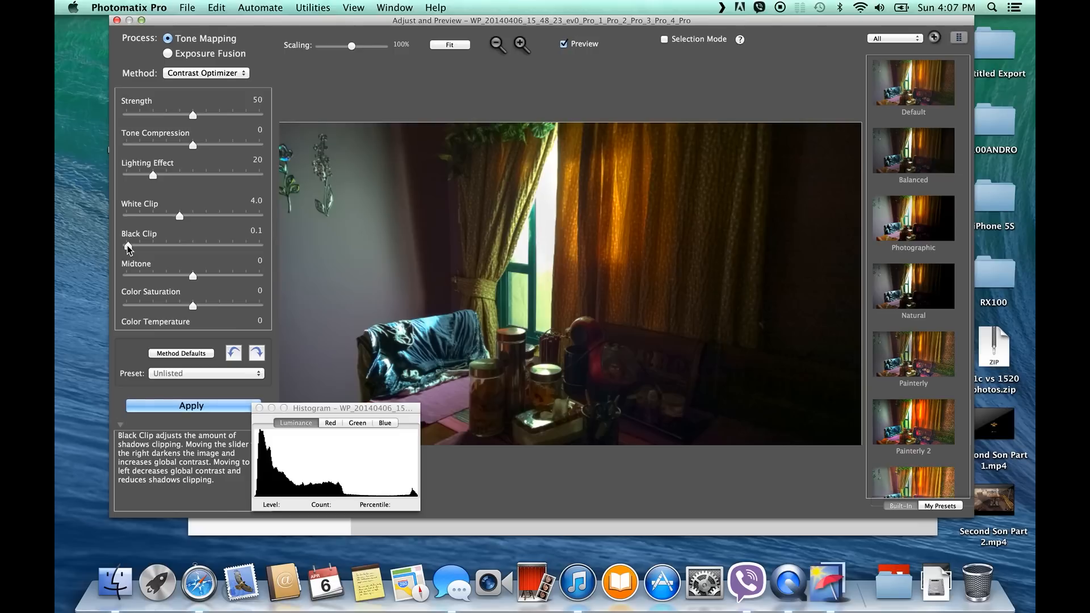
{"action": "left_click", "coordinate": [913, 150]}
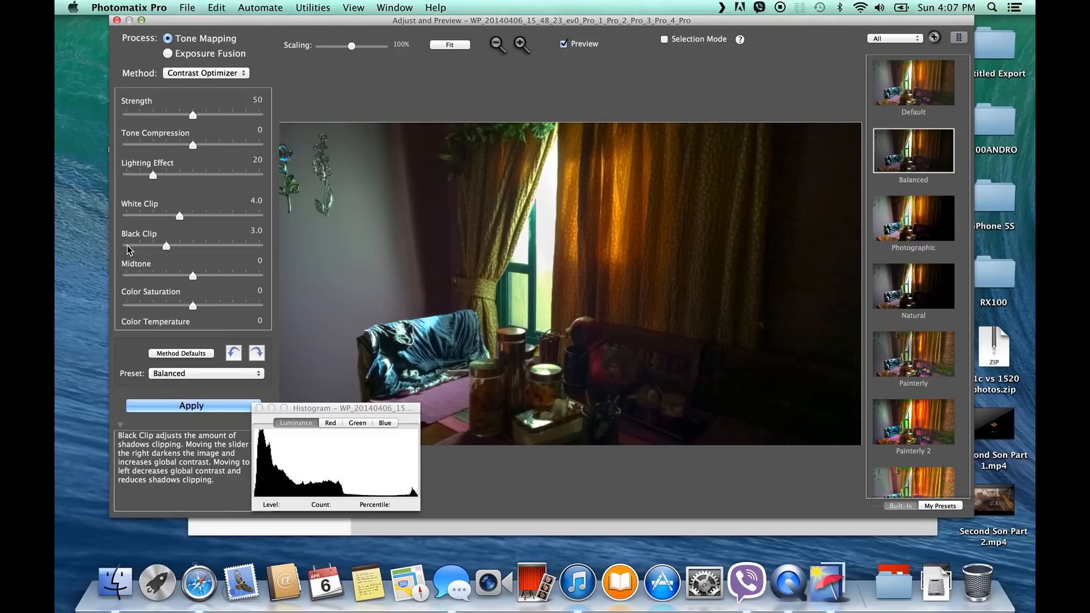
{"action": "left_click_drag", "start_coordinate": [165, 246], "coordinate": [208, 246]}
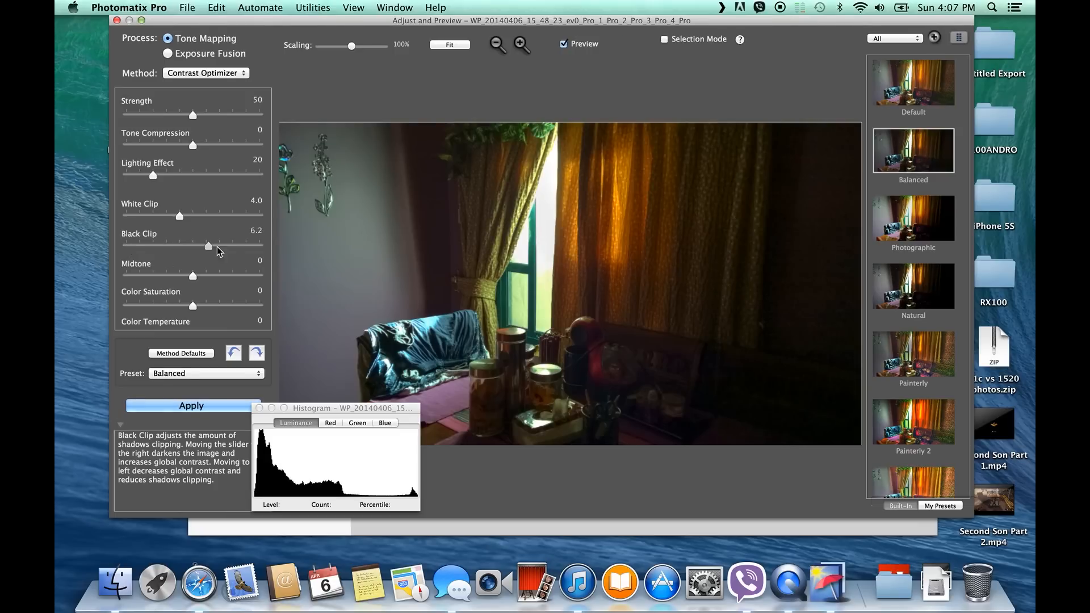
{"action": "left_click_drag", "start_coordinate": [208, 246], "coordinate": [165, 245]}
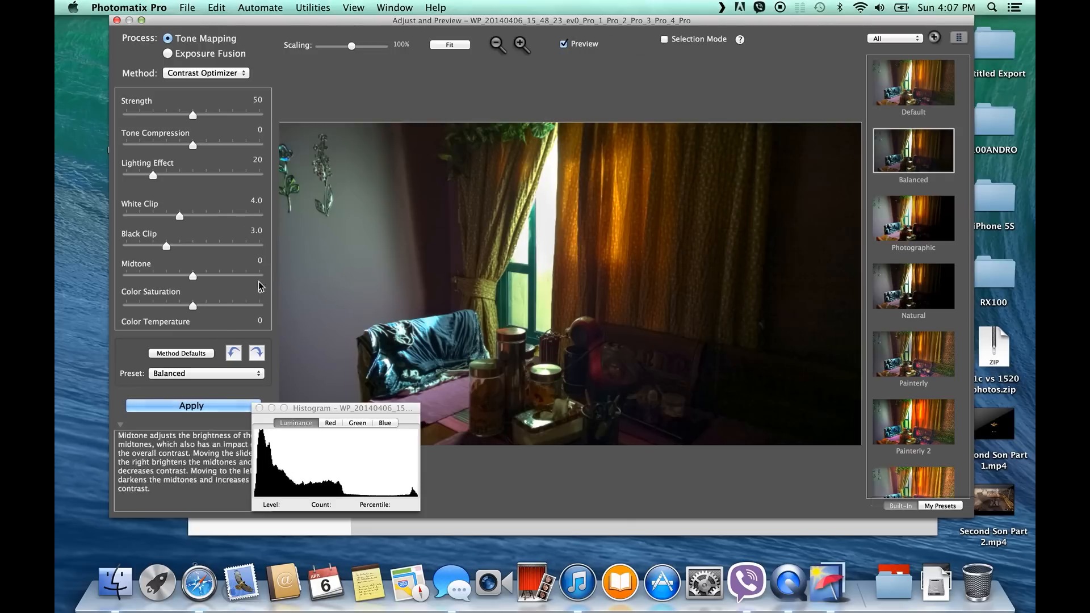
{"action": "mouse_move", "coordinate": [201, 161]}
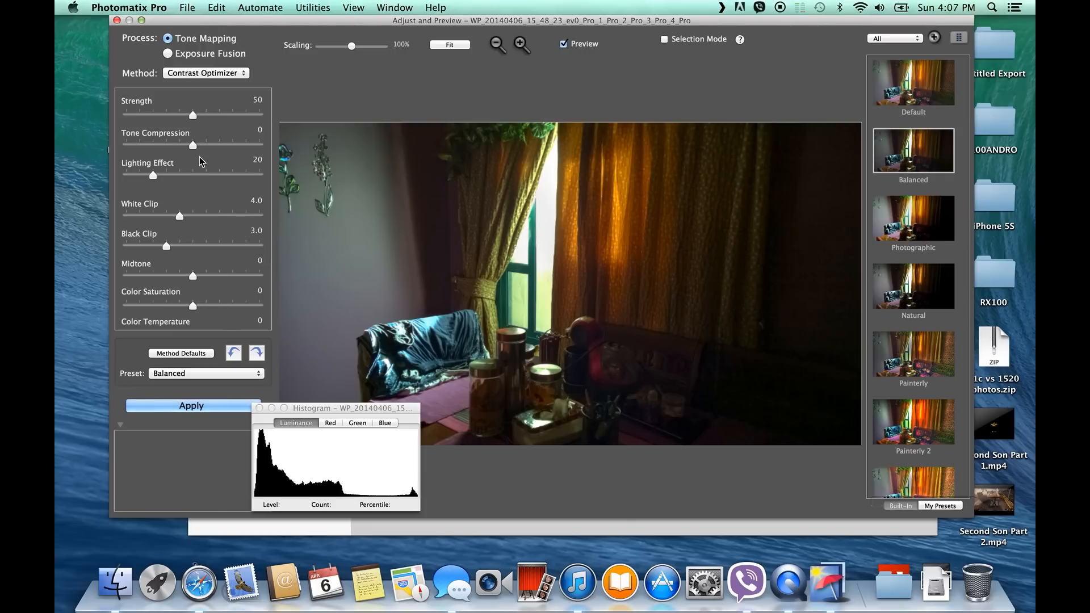
{"action": "mouse_move", "coordinate": [193, 306]}
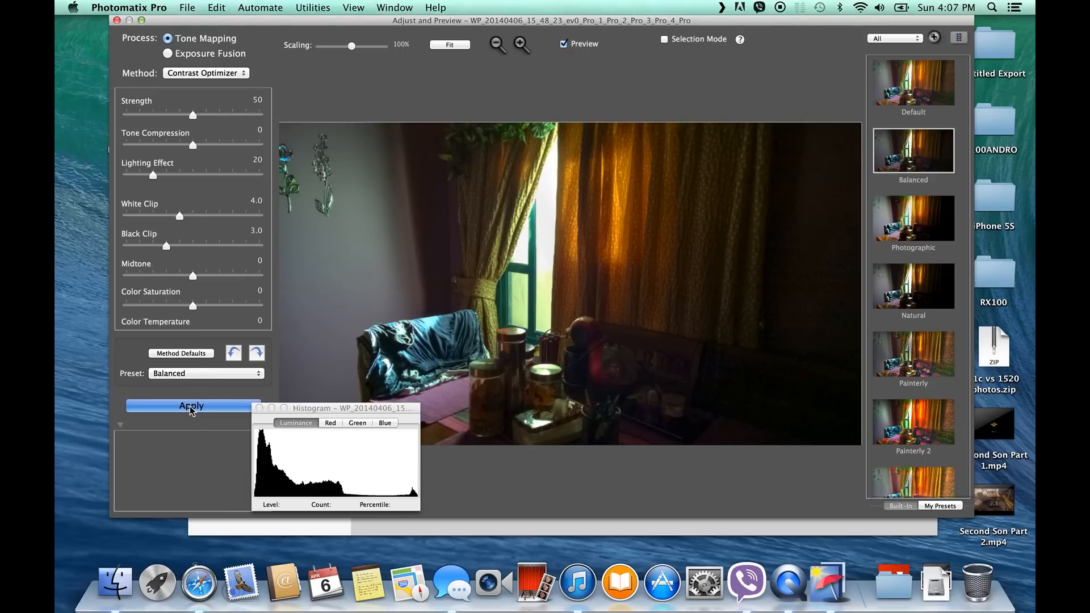
Step: Apply tone mapping, then set the Shadows finishing touch to -2
{"action": "left_click", "coordinate": [191, 406]}
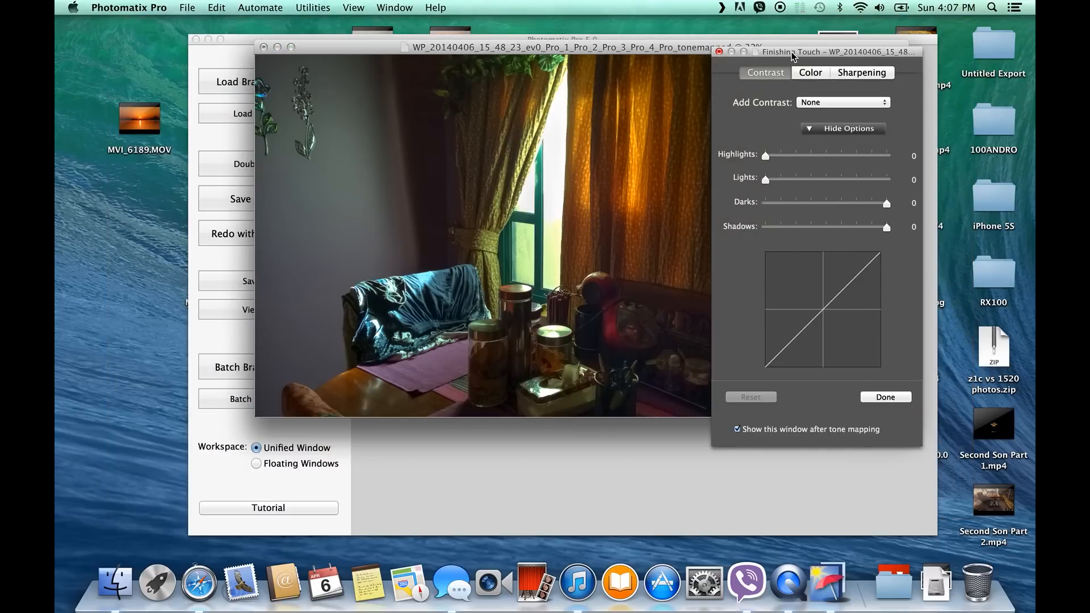
{"action": "left_click_drag", "start_coordinate": [814, 51], "coordinate": [660, 246]}
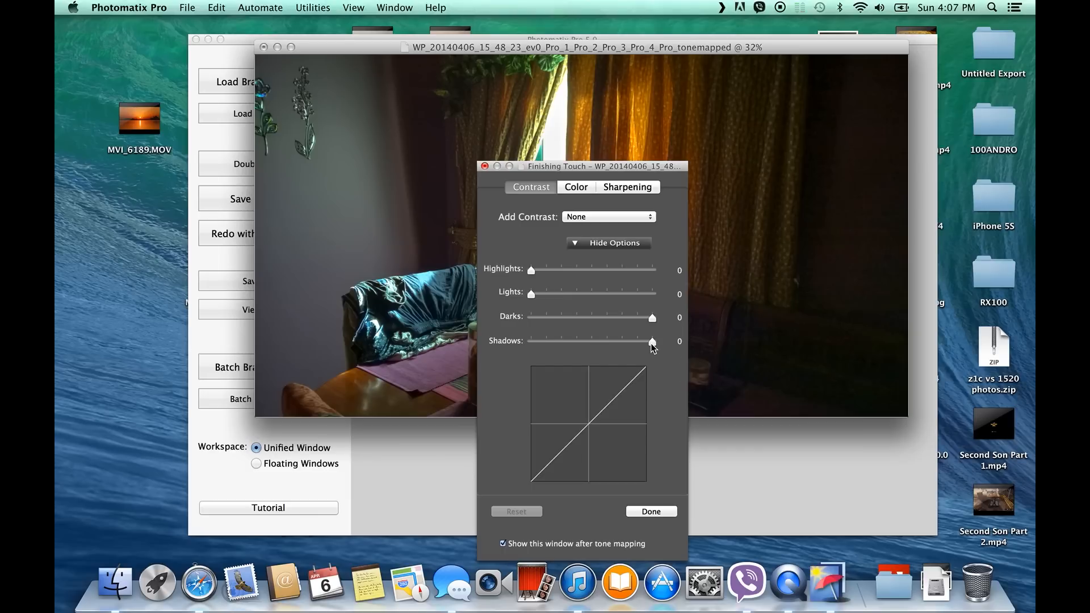
{"action": "left_click_drag", "start_coordinate": [653, 340], "coordinate": [641, 341]}
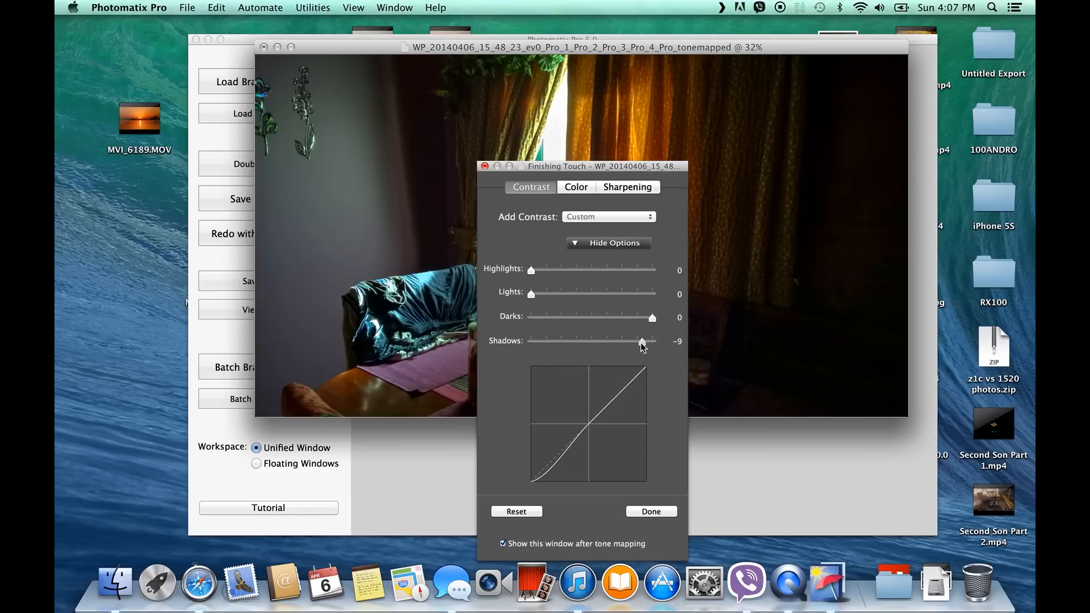
{"action": "left_click_drag", "start_coordinate": [640, 340], "coordinate": [648, 340]}
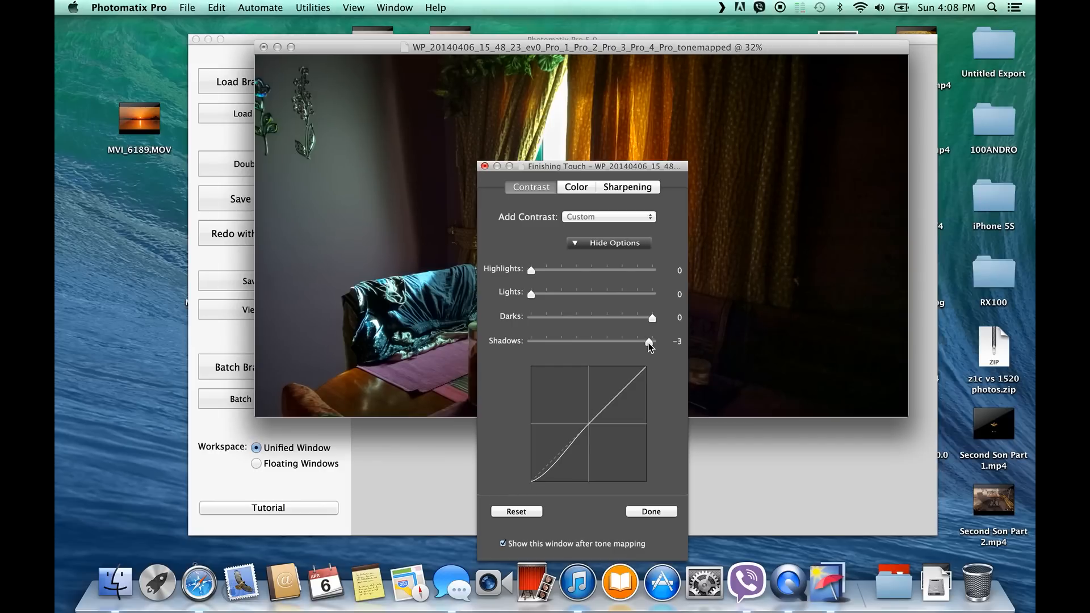
{"action": "left_click_drag", "start_coordinate": [650, 340], "coordinate": [652, 340]}
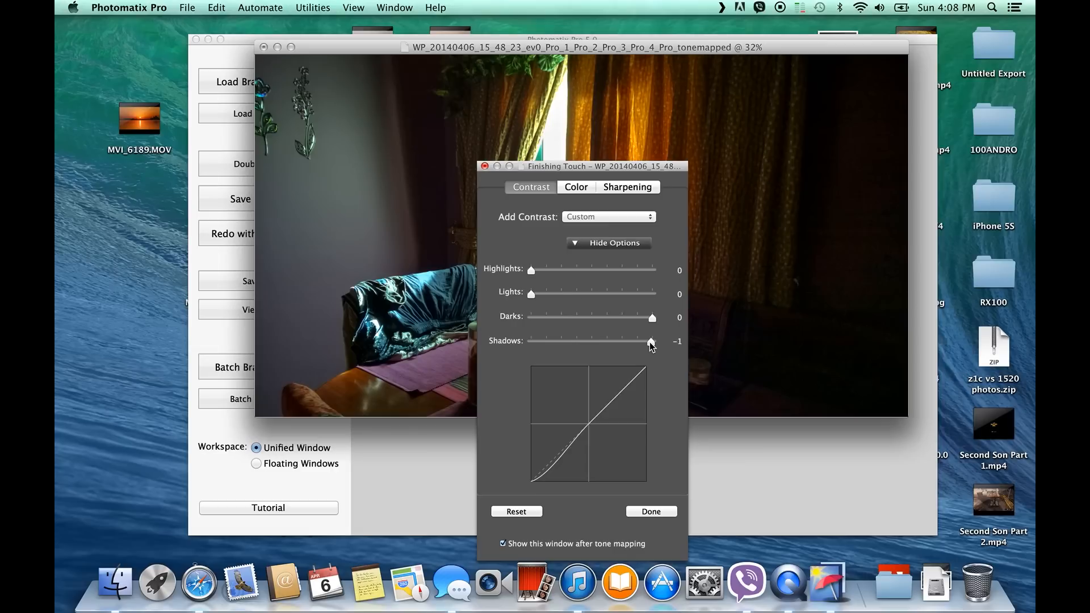
{"action": "left_click_drag", "start_coordinate": [651, 341], "coordinate": [649, 341]}
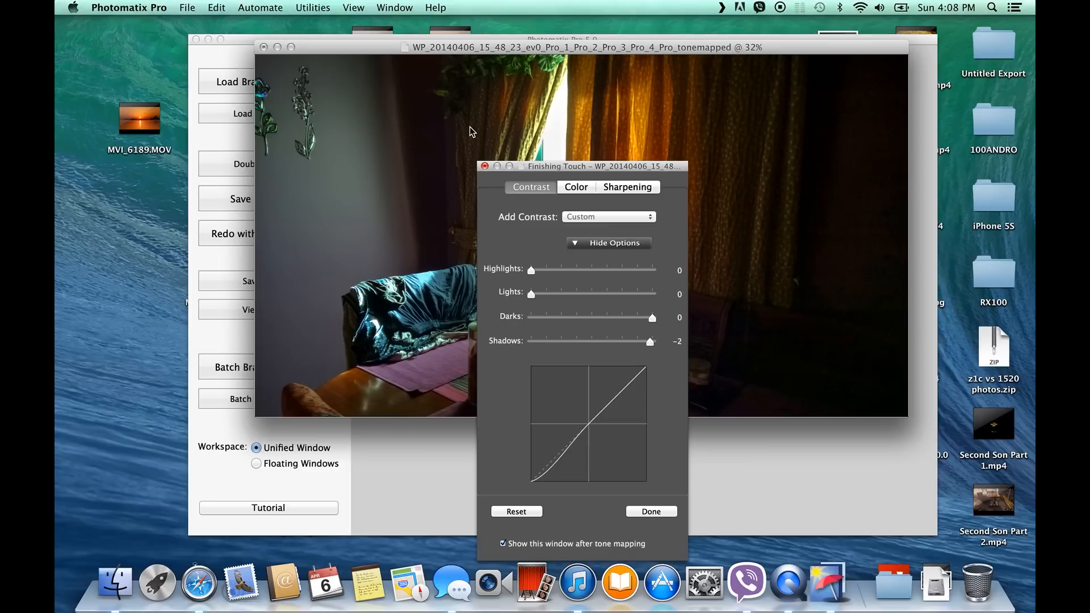
{"action": "left_click", "coordinate": [650, 511]}
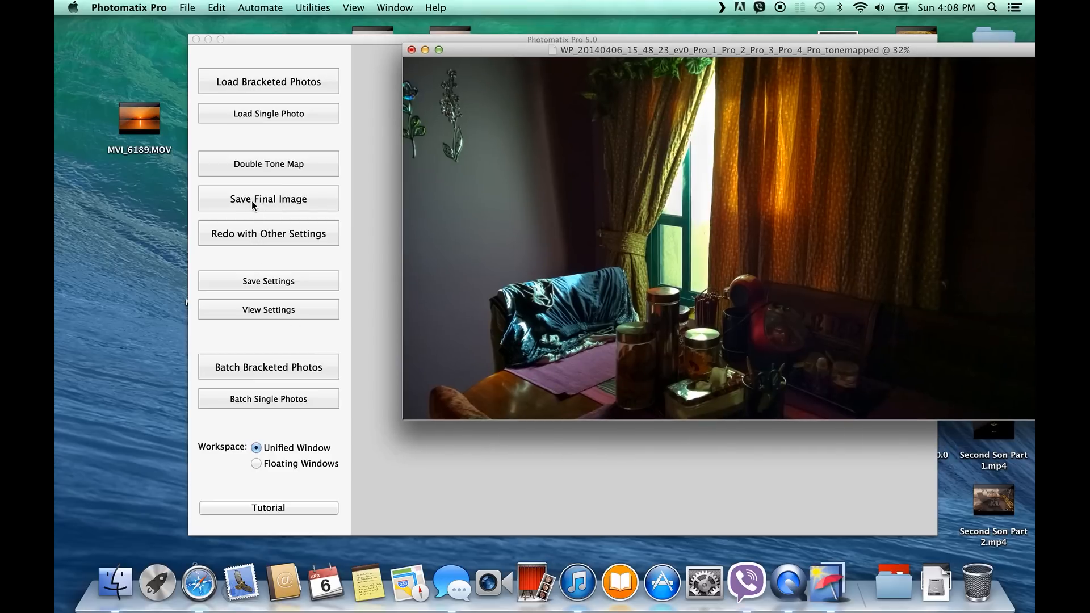
Step: Save the final image as 16-bit TIFF 'HDR-2' in the HDR folder
{"action": "left_click", "coordinate": [268, 198]}
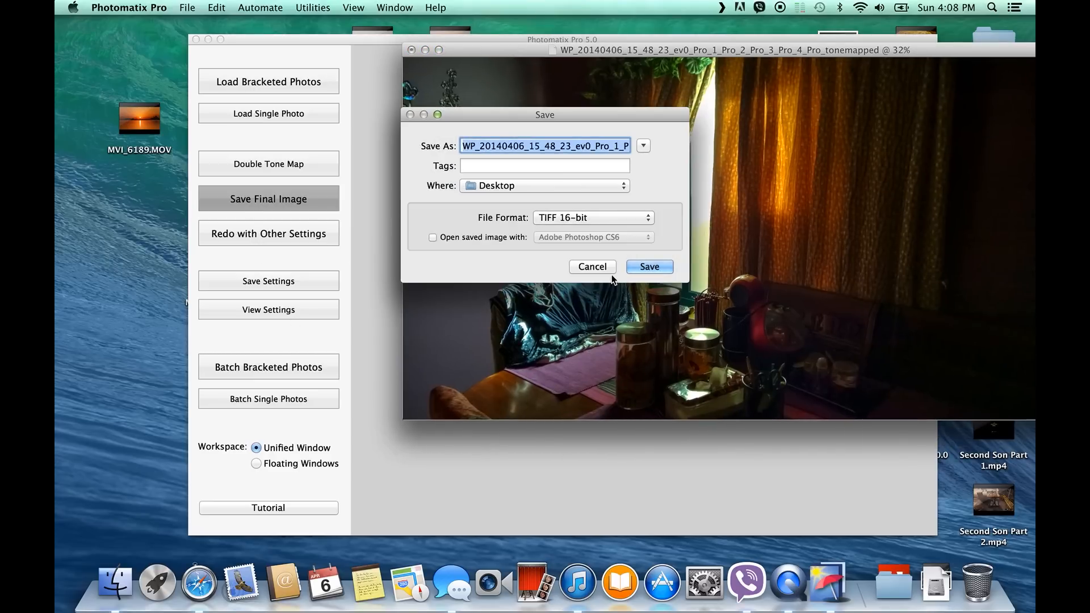
{"action": "type", "text": "HDR-2"}
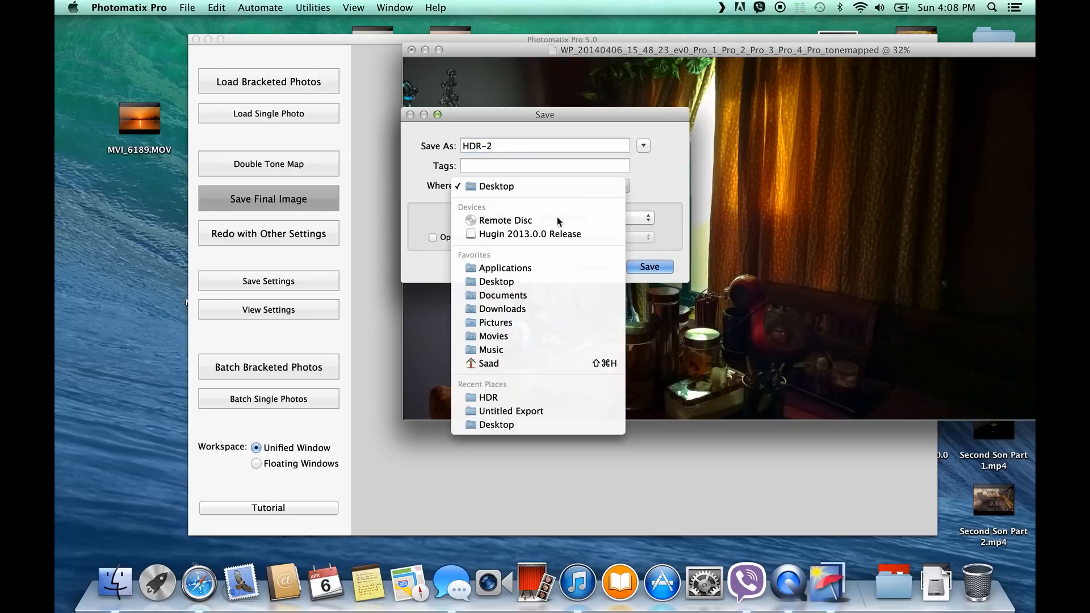
{"action": "left_click", "coordinate": [488, 397]}
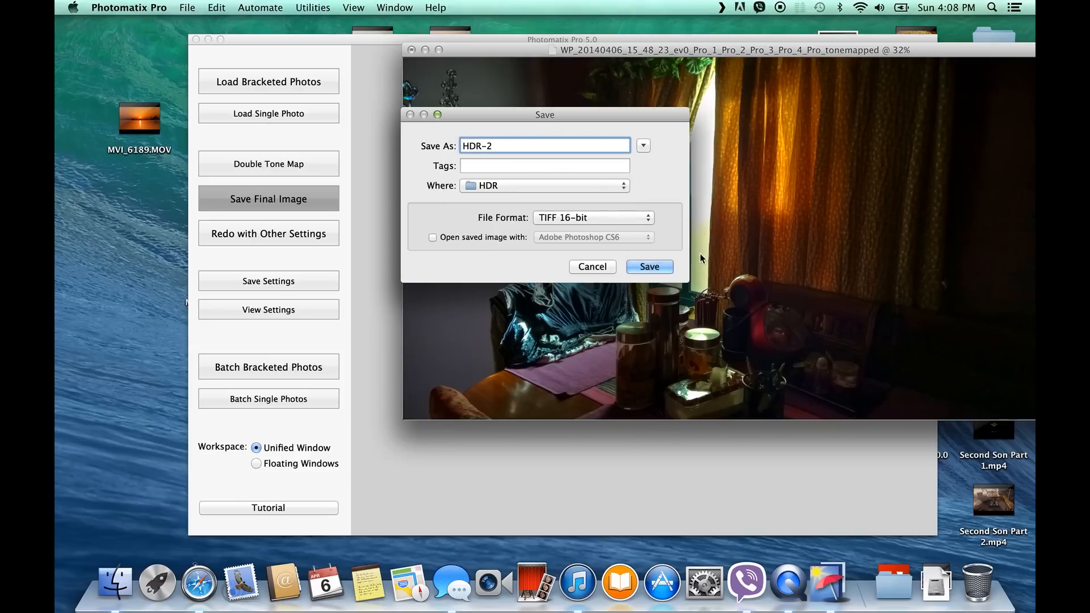
{"action": "left_click", "coordinate": [648, 266]}
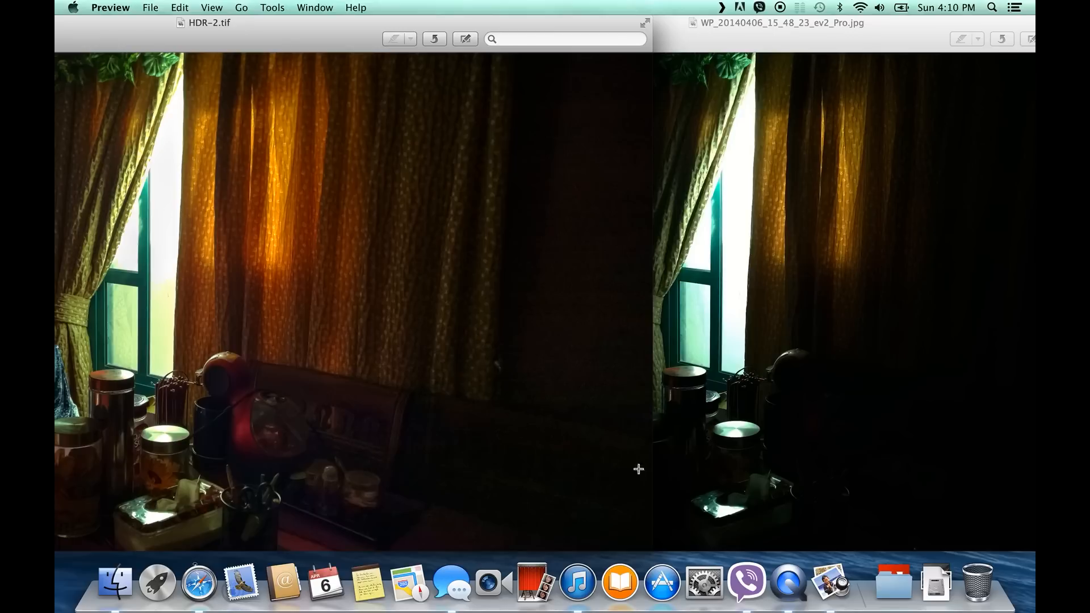
{"action": "mouse_move", "coordinate": [804, 390]}
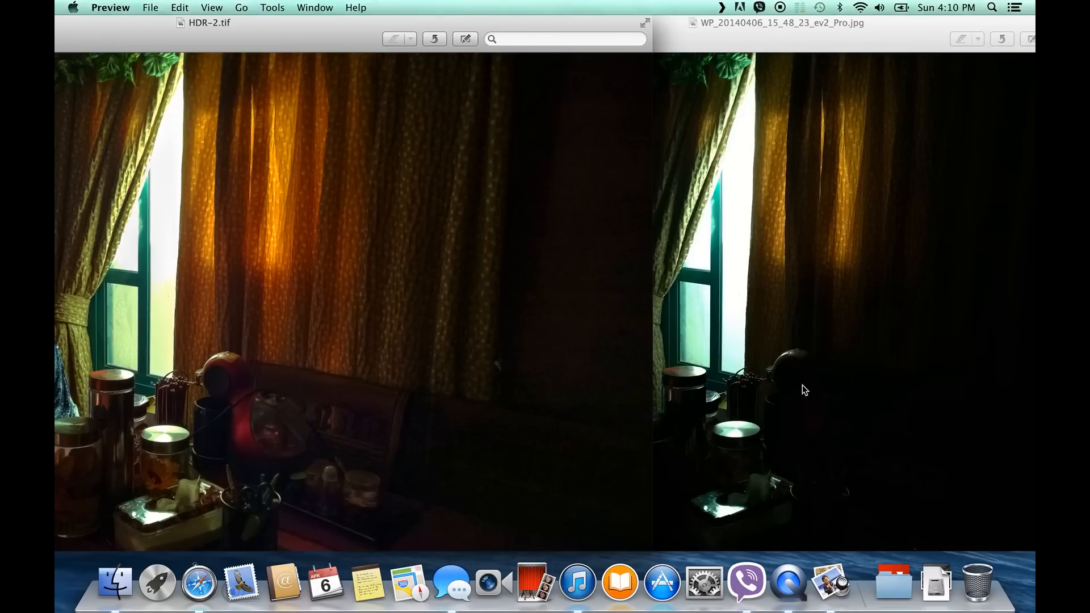
{"action": "mouse_move", "coordinate": [140, 428]}
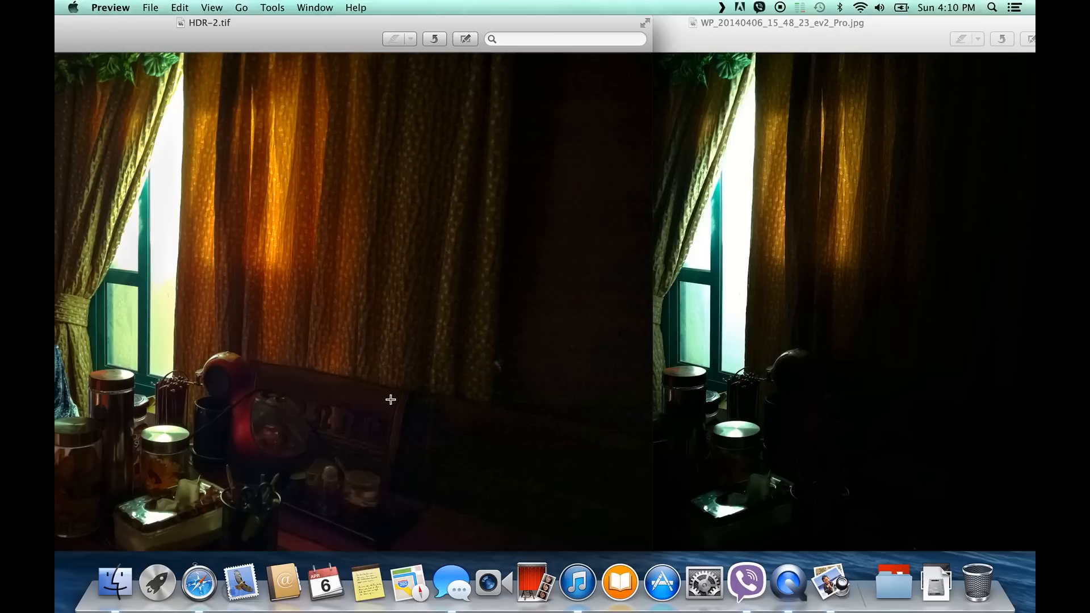
{"action": "mouse_move", "coordinate": [662, 39]}
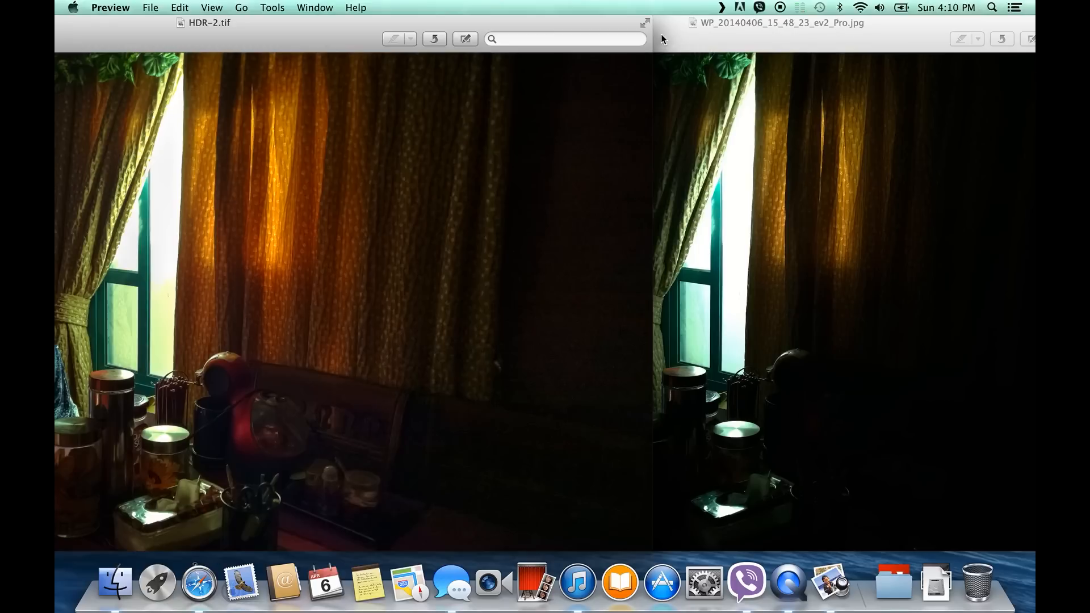